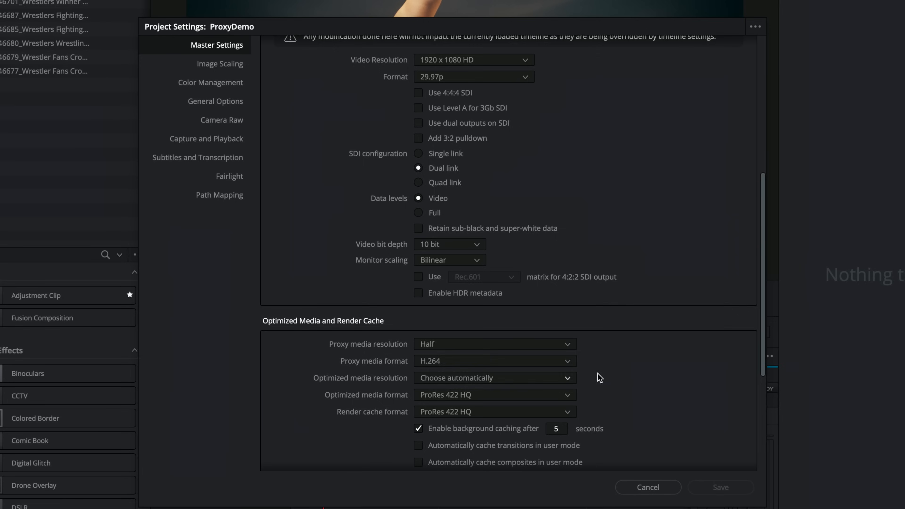
Step: Start proxy generation for the selected wrestling clips and bring up the proxy playback options
scroll(down, 3)
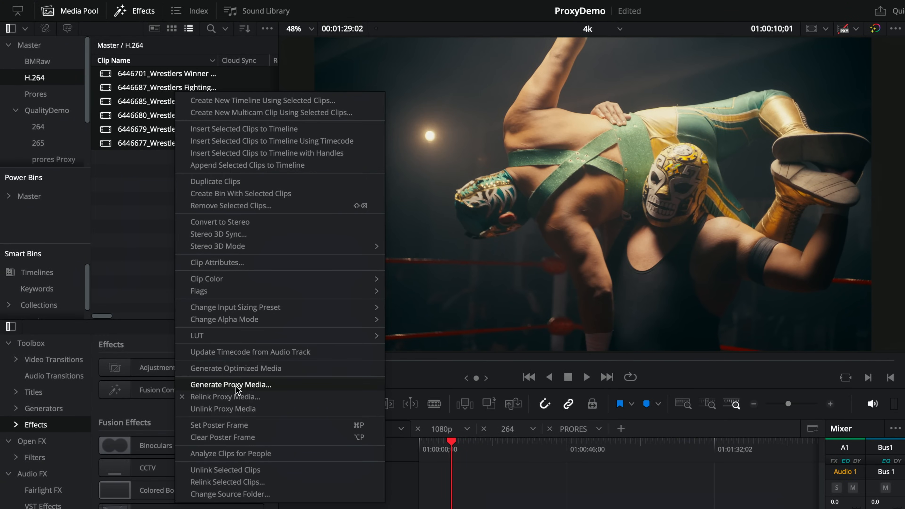
click(230, 384)
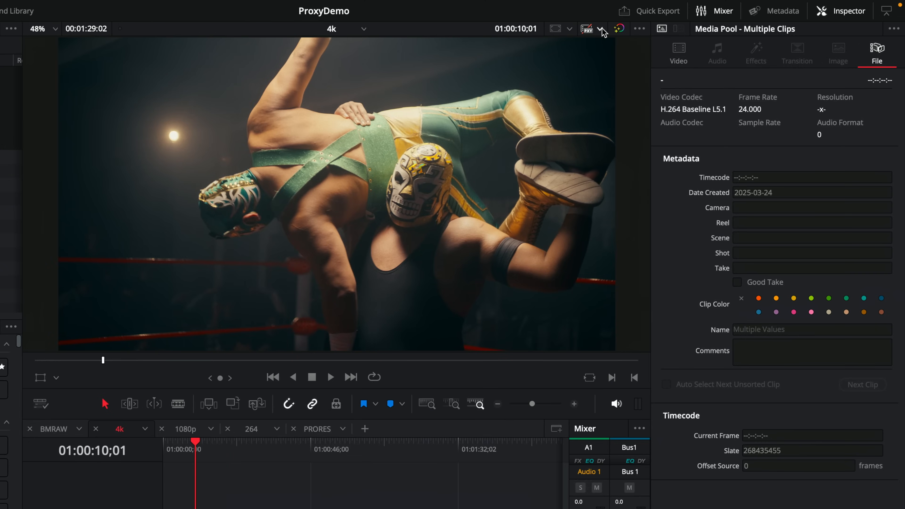
click(603, 29)
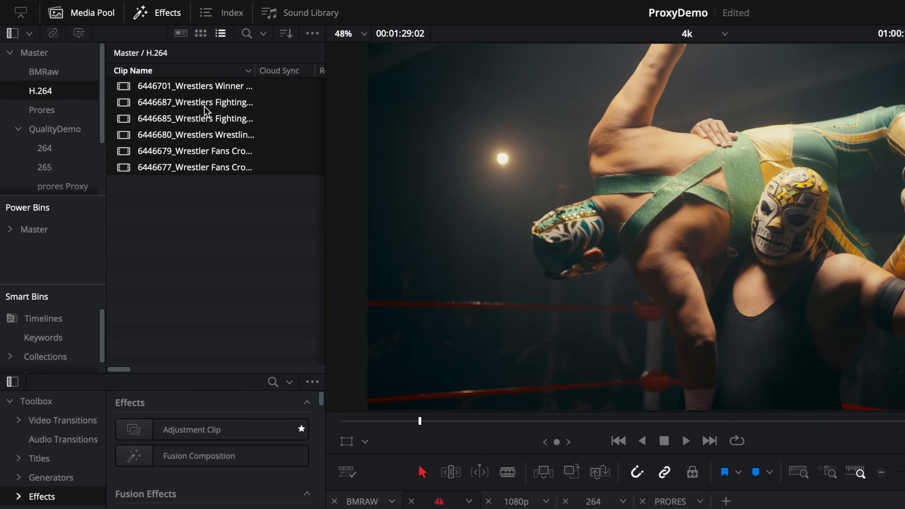
Step: Run Generate Proxy Media on the H.264 wrestling clips from their context menu
right_click(195, 102)
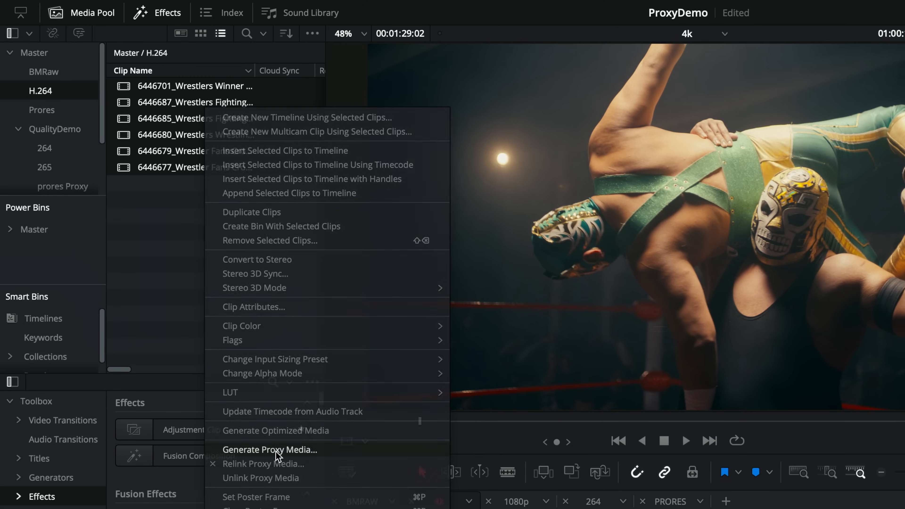
click(269, 449)
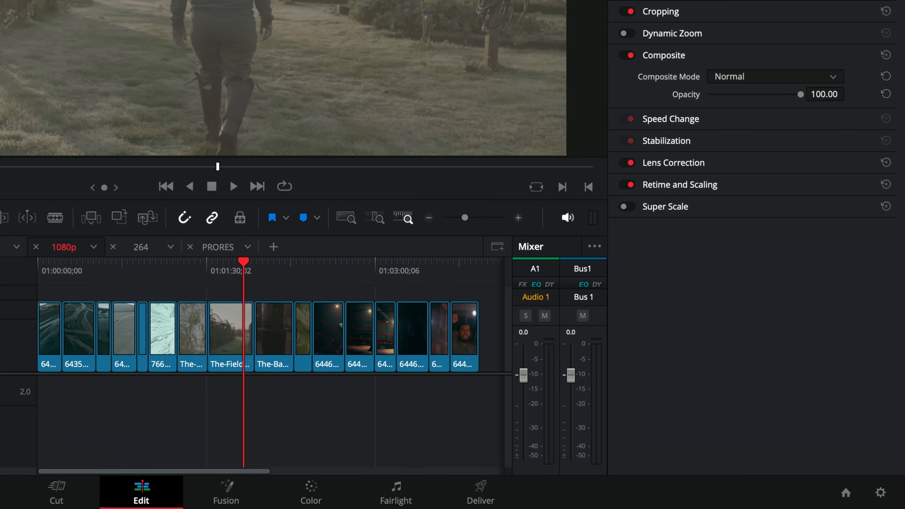
mouse_move(393, 71)
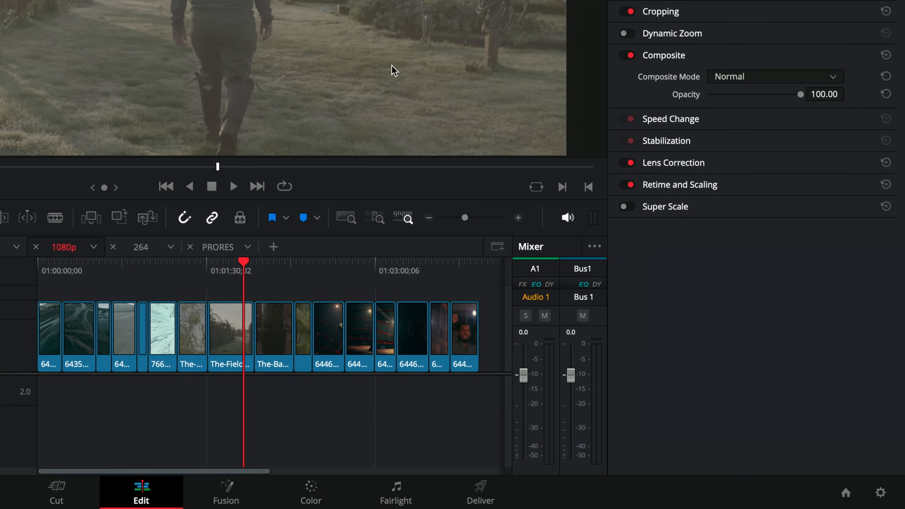
mouse_move(880, 498)
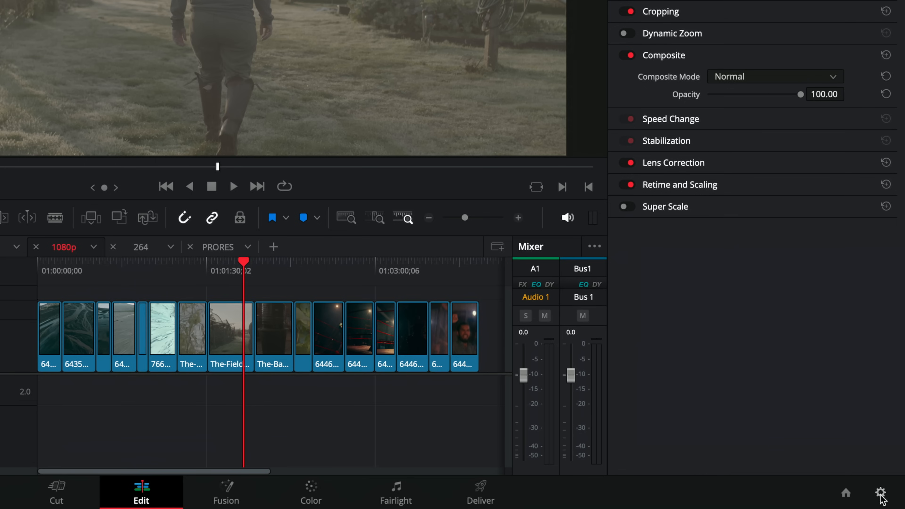
Step: Show the Optimized Media and Render Cache section of the ProxyDemo project's Master Settings
click(896, 492)
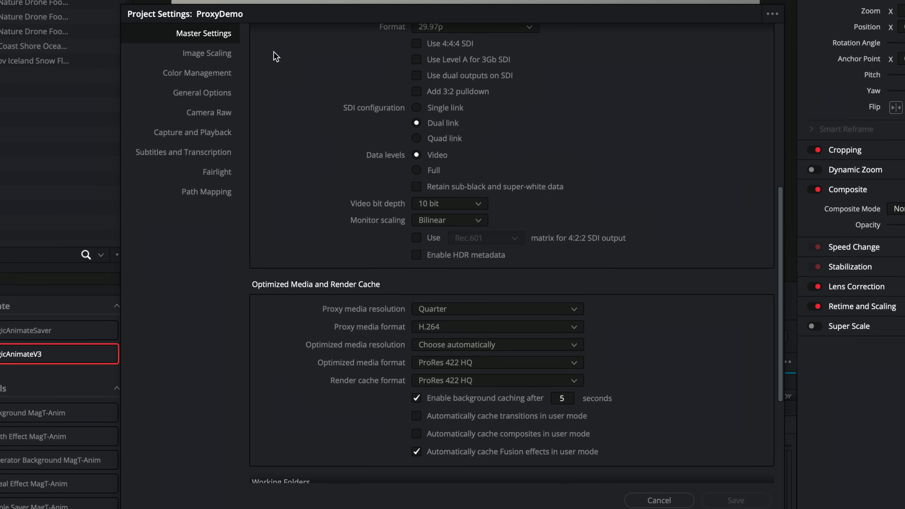
scroll(down, 3)
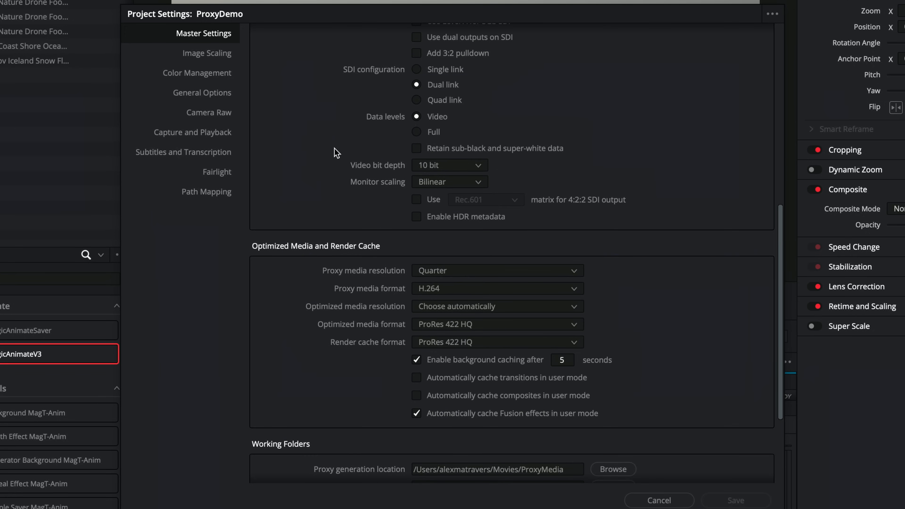
mouse_move(346, 252)
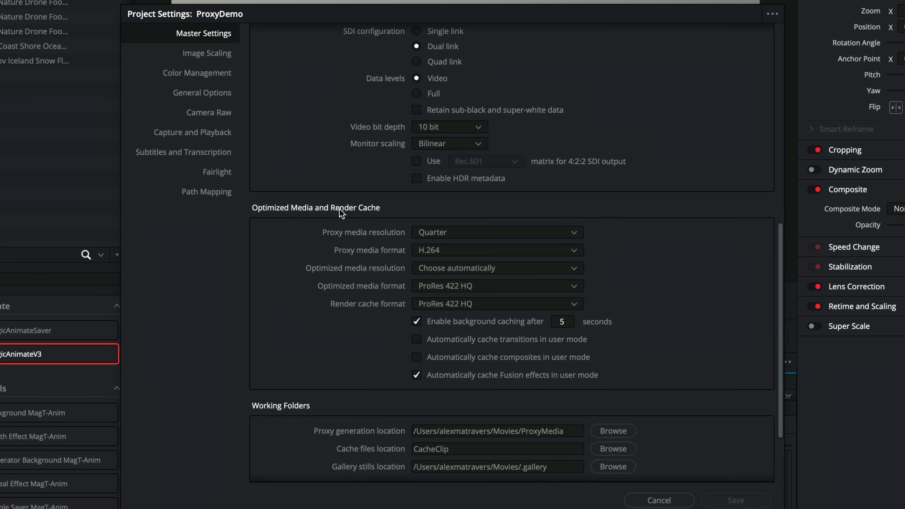
scroll(down, 3)
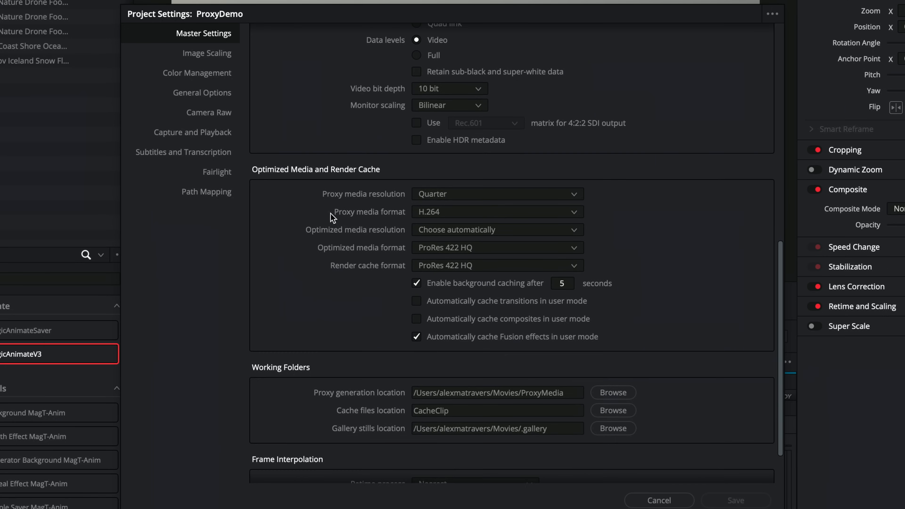
mouse_move(336, 402)
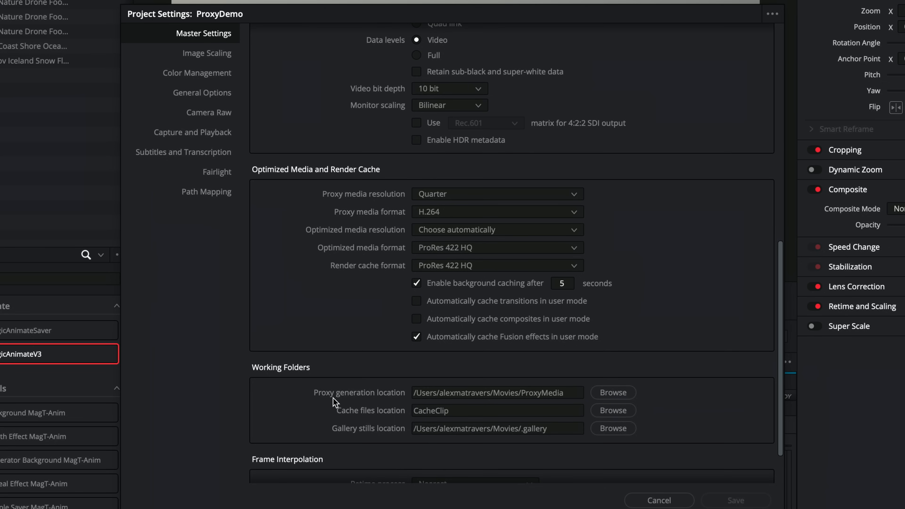
mouse_move(326, 201)
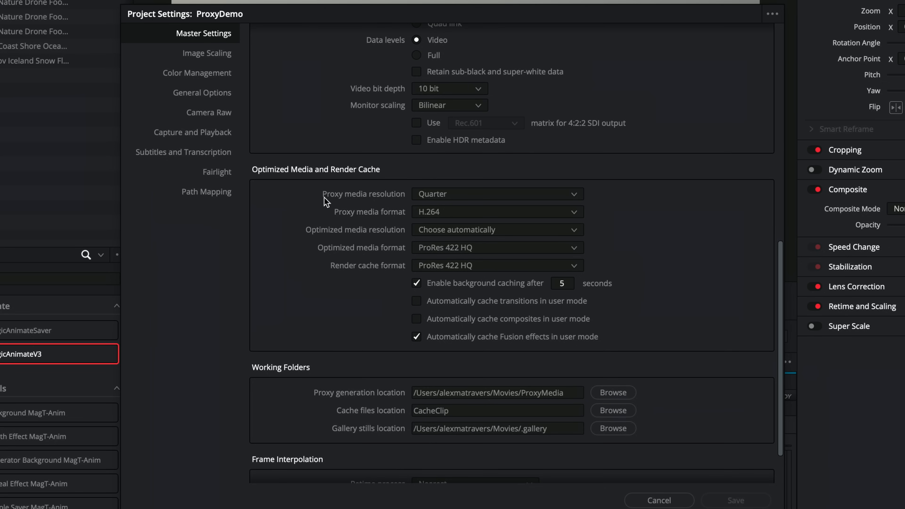
mouse_move(392, 205)
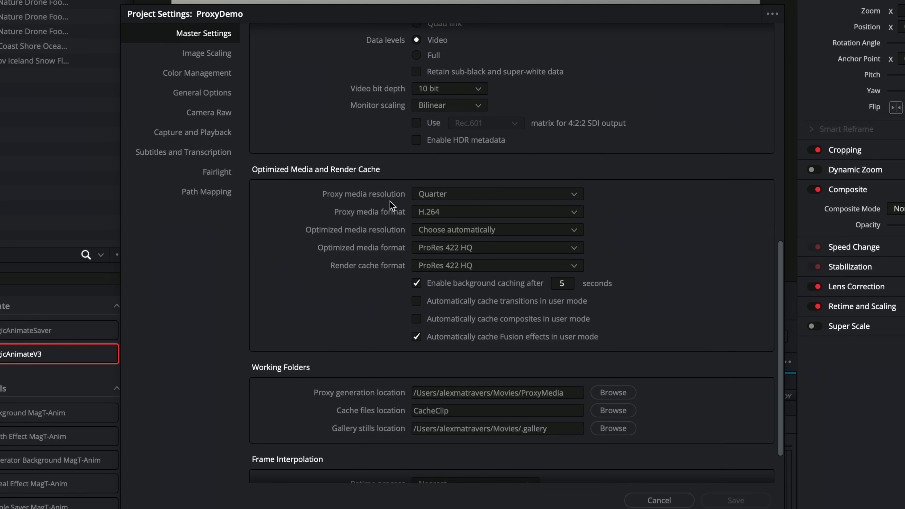
Step: Try Original proxy media resolution, then settle on Half, keeping H.264 format
click(497, 193)
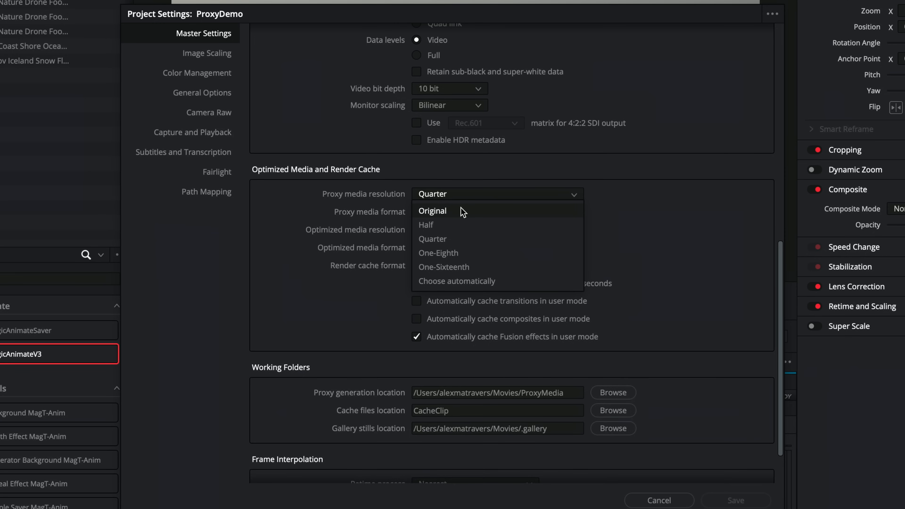
click(432, 210)
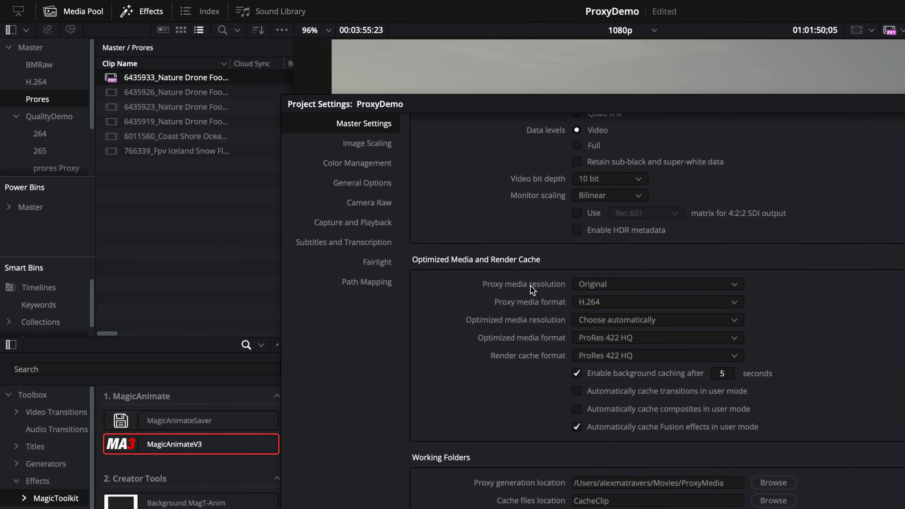
mouse_move(191, 101)
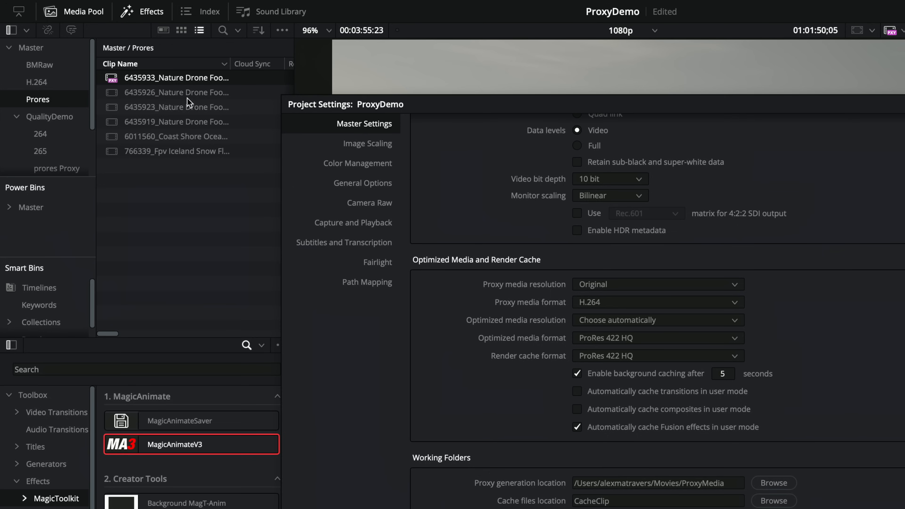
click(656, 283)
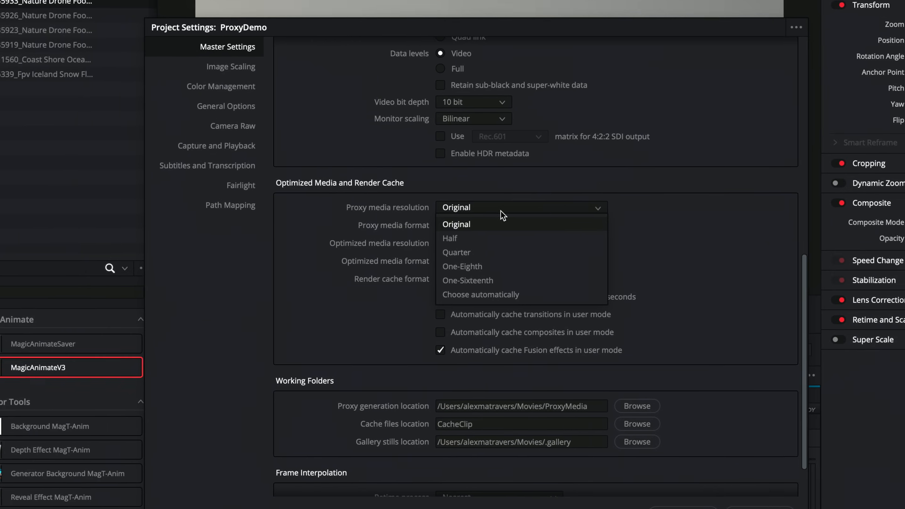
click(450, 238)
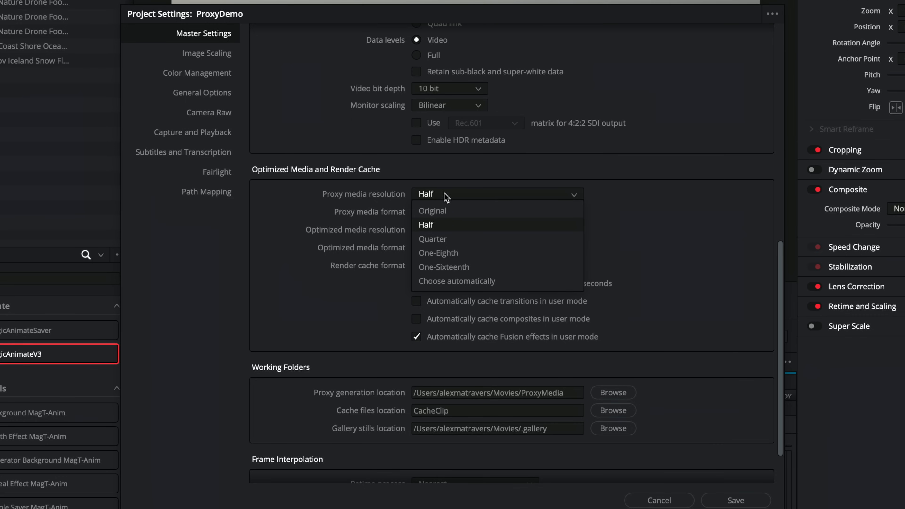
mouse_move(438, 252)
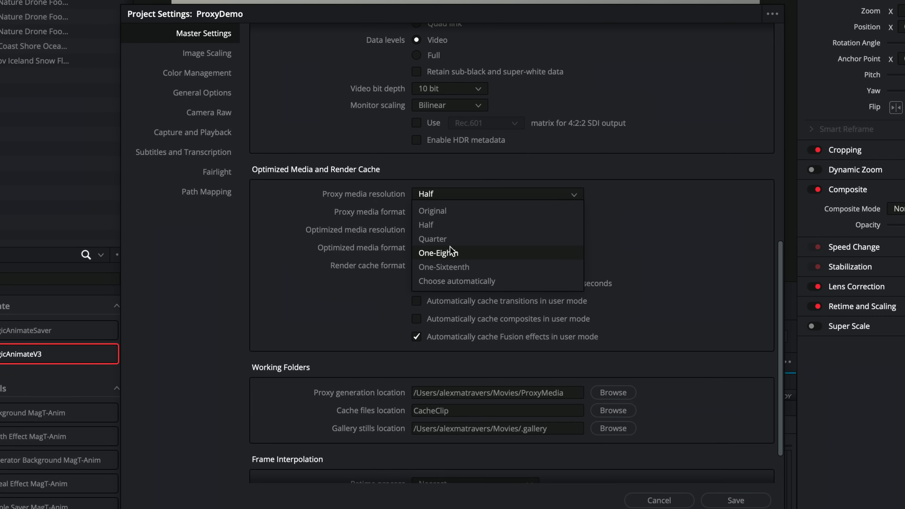
mouse_move(444, 225)
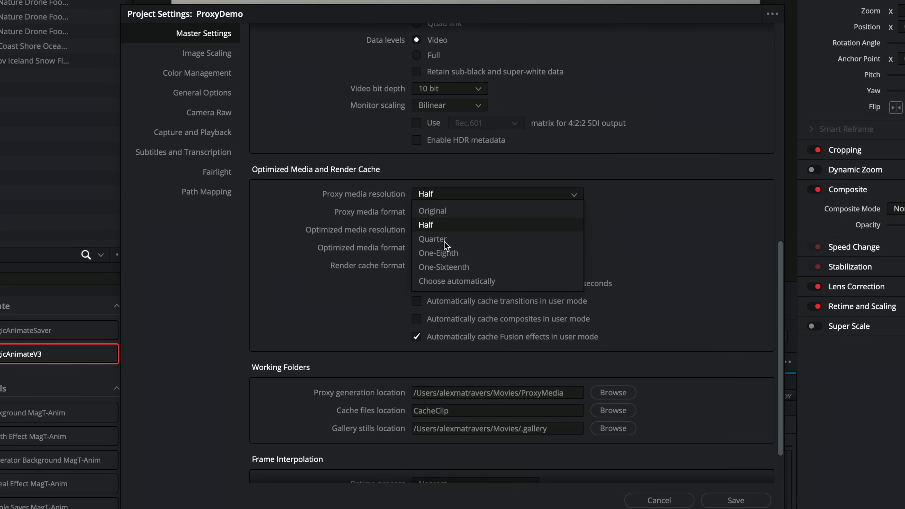
mouse_move(443, 281)
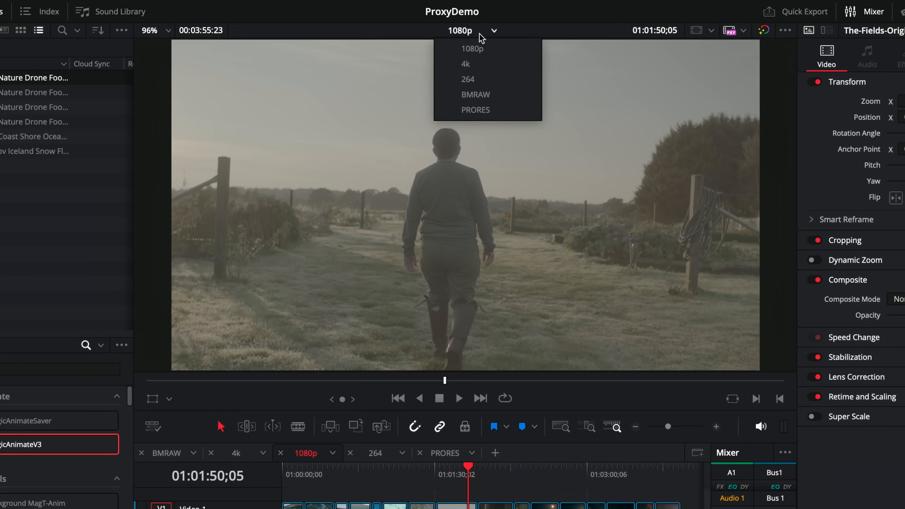
mouse_move(476, 64)
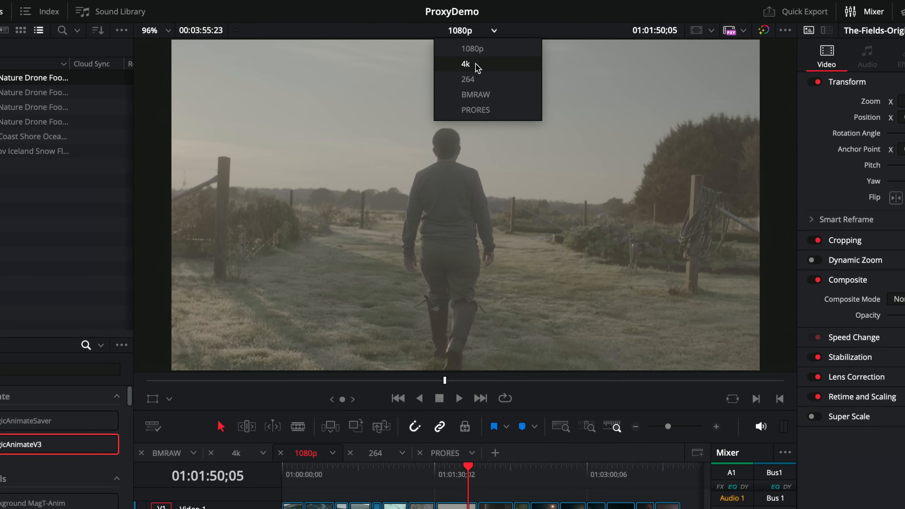
mouse_move(478, 68)
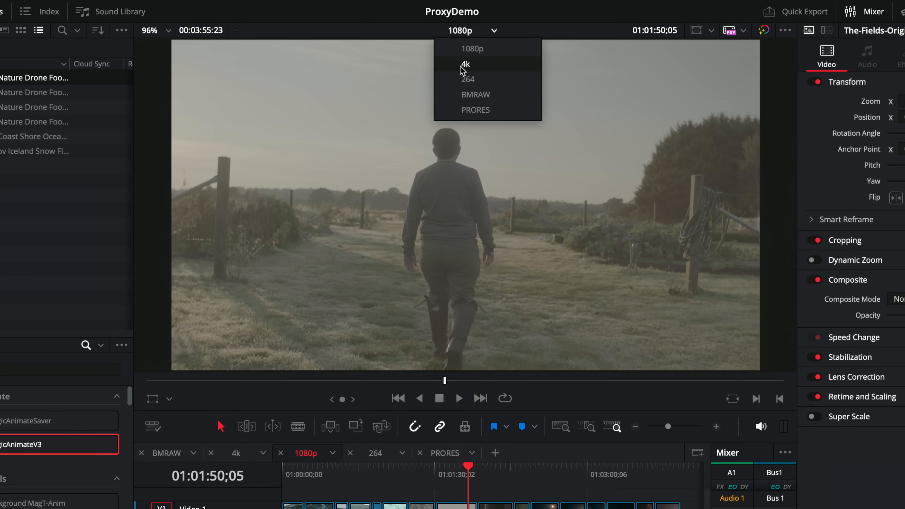
Step: Switch the viewer to the 4k timeline from the timeline dropdown
click(465, 64)
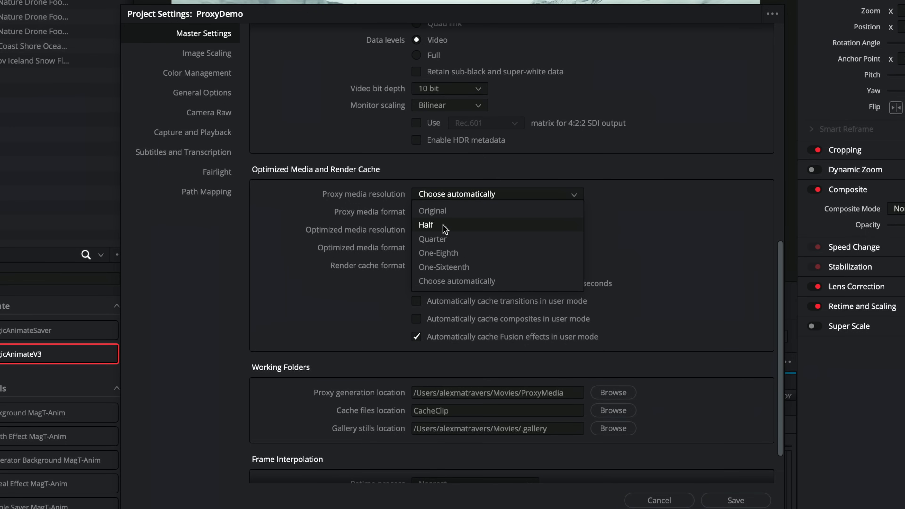
Step: Set proxy resolution back to Half and list the proxy format choices, H.264 through ProRes and DNxHR
click(426, 224)
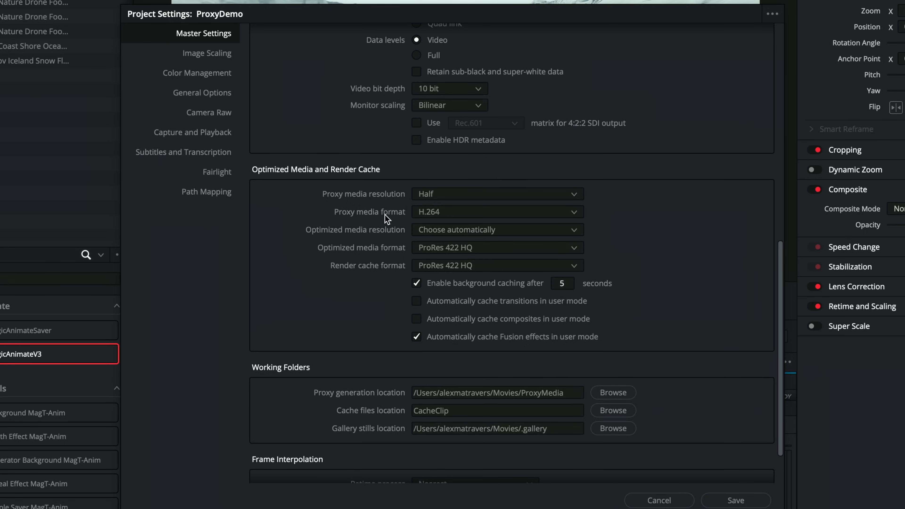
click(496, 212)
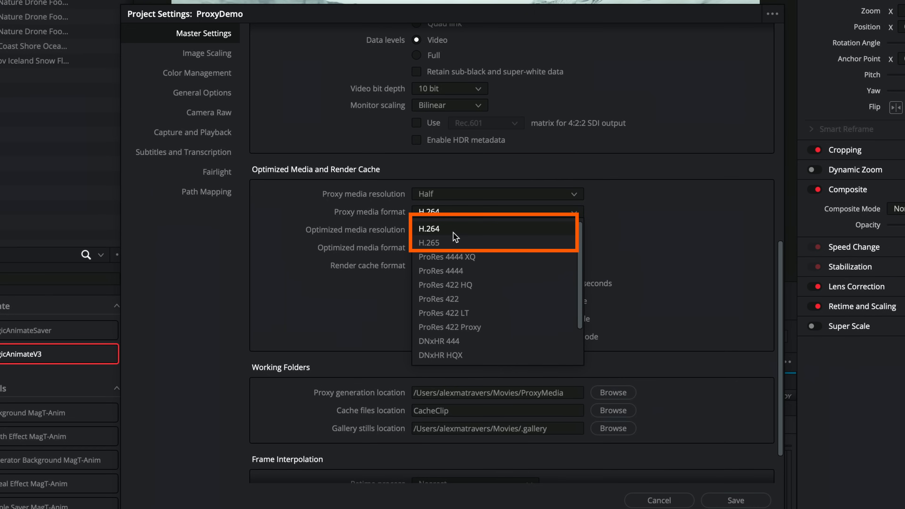
mouse_move(464, 242)
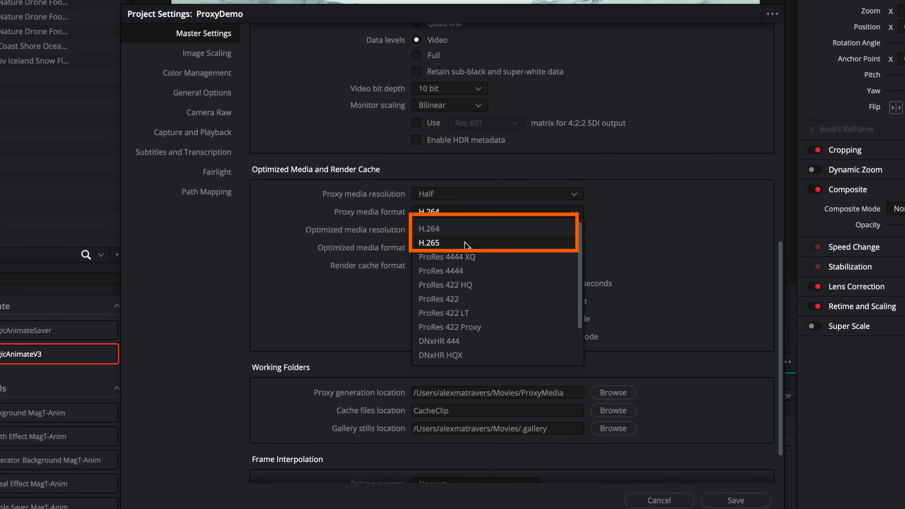
mouse_move(462, 236)
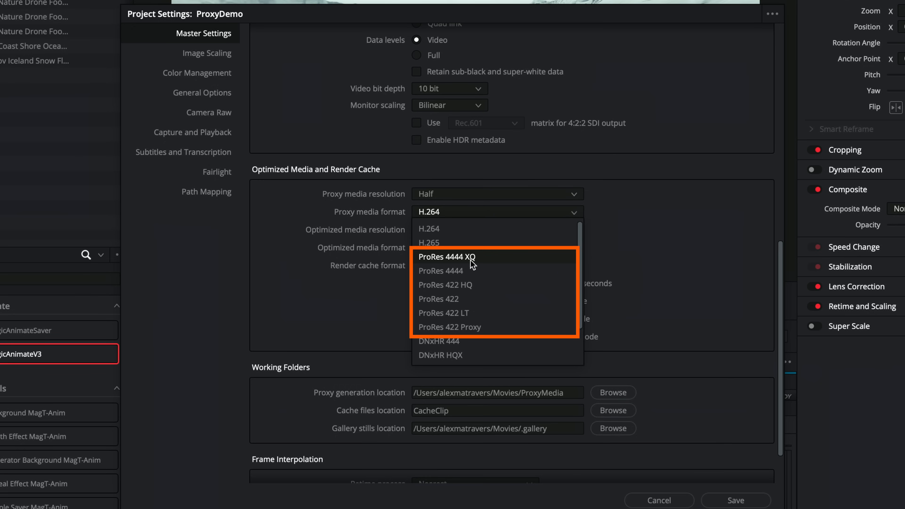
mouse_move(430, 264)
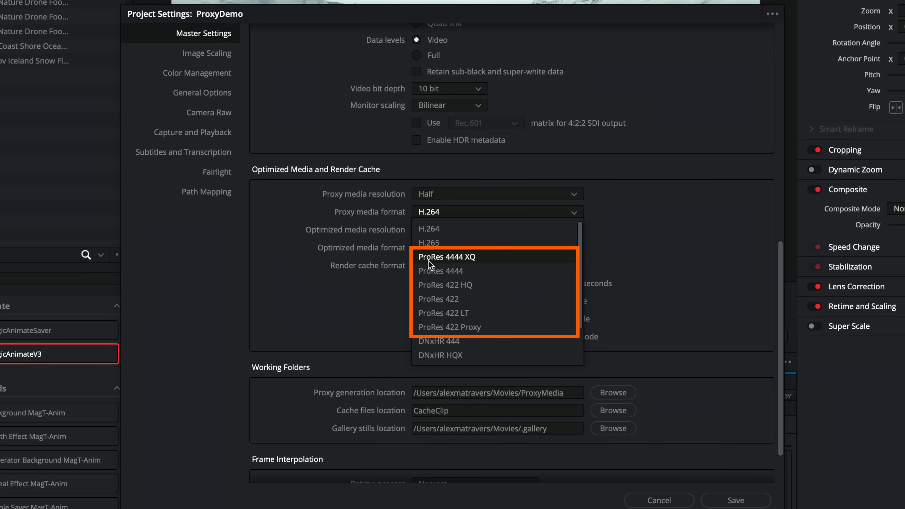
mouse_move(482, 260)
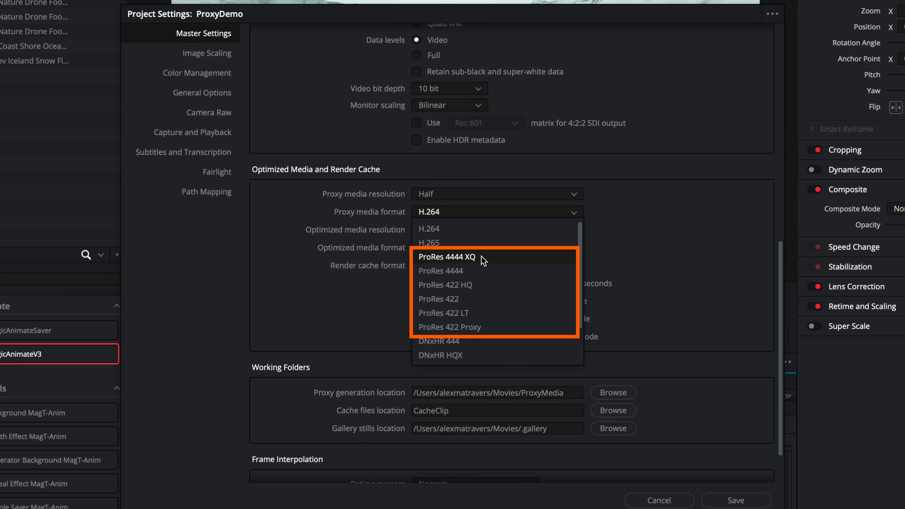
mouse_move(449, 326)
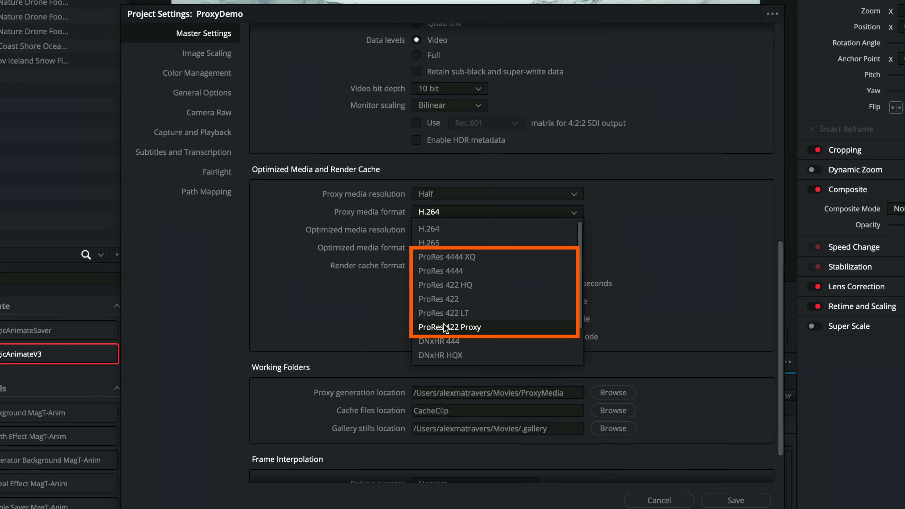
mouse_move(460, 332)
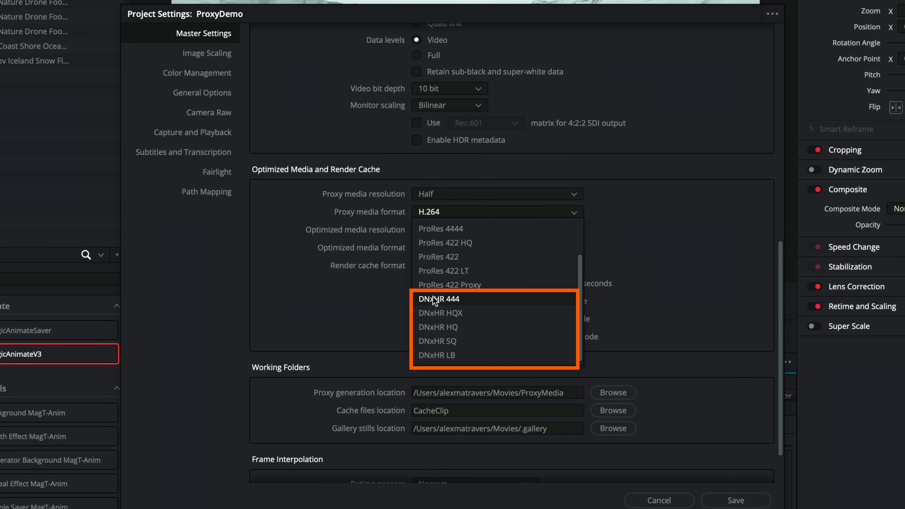
mouse_move(445, 304)
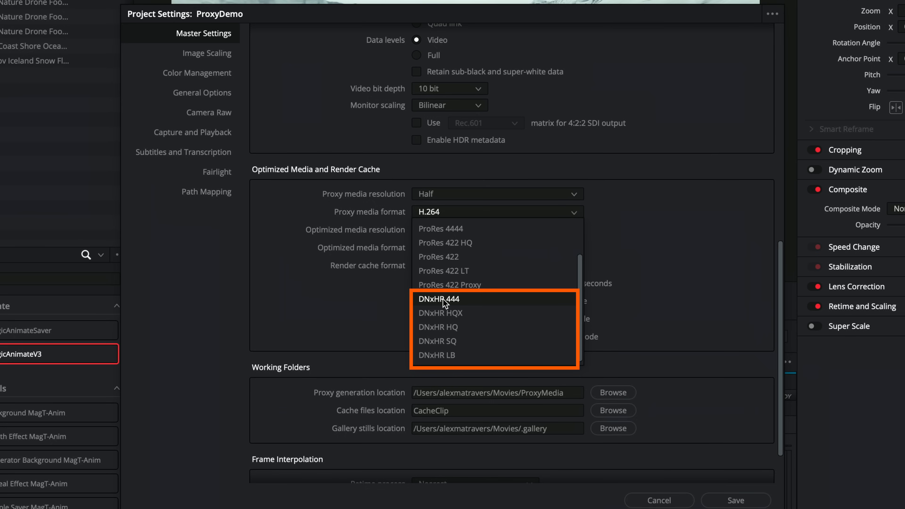
mouse_move(457, 306)
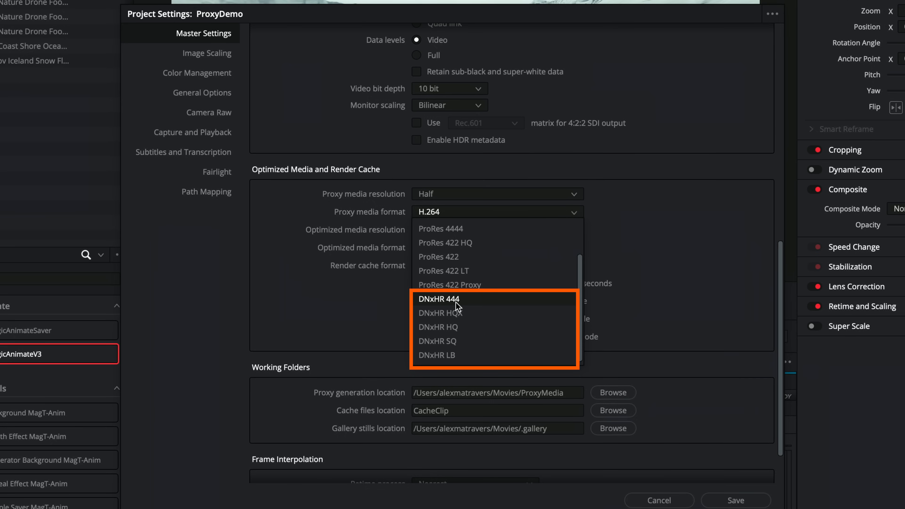
mouse_move(455, 355)
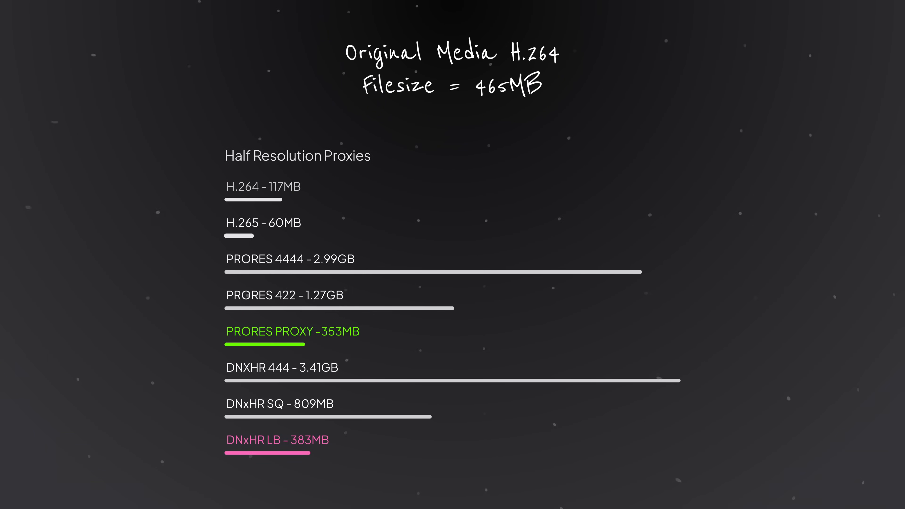
click(496, 211)
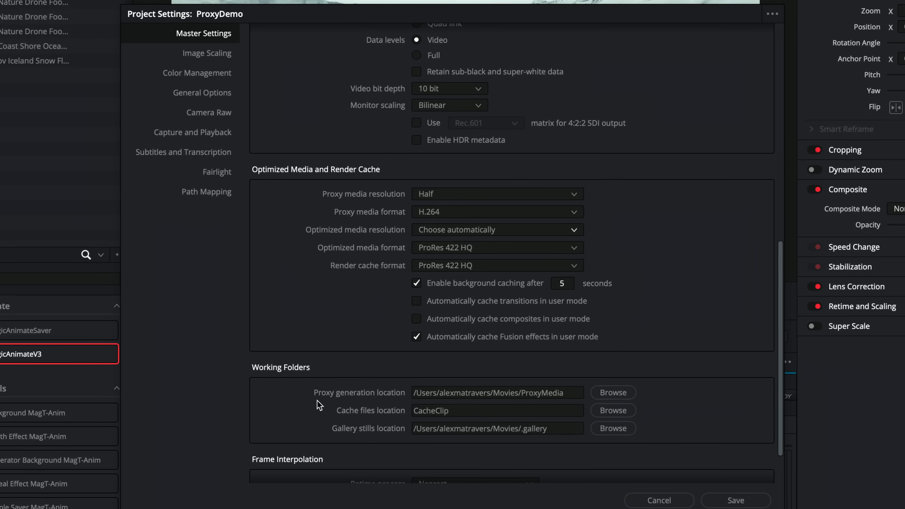
mouse_move(385, 399)
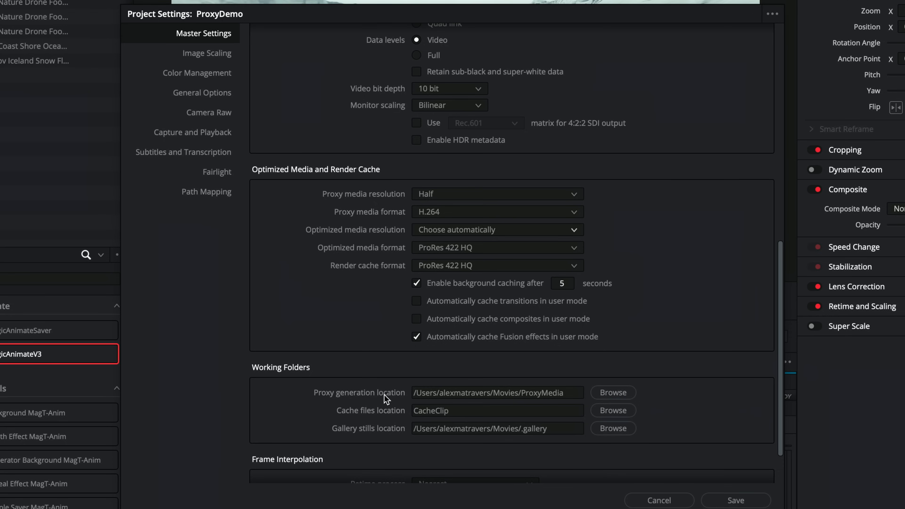
click(496, 392)
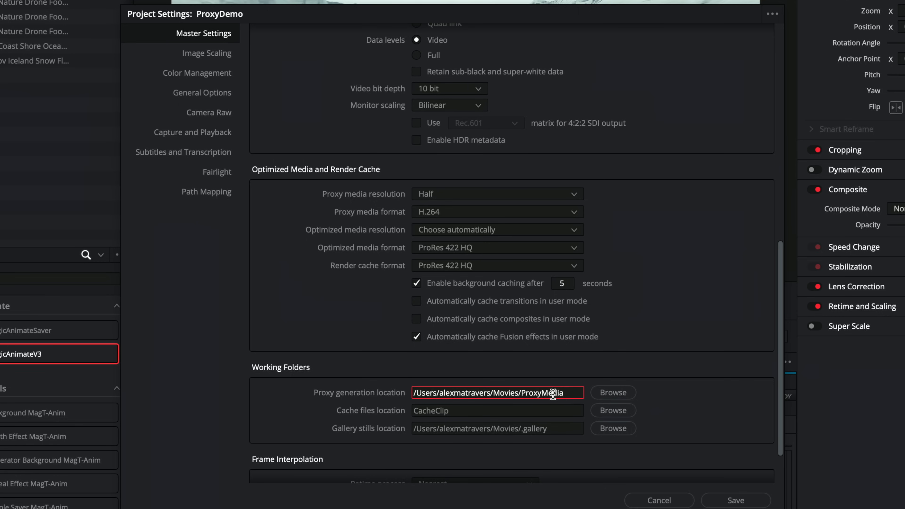
click(613, 393)
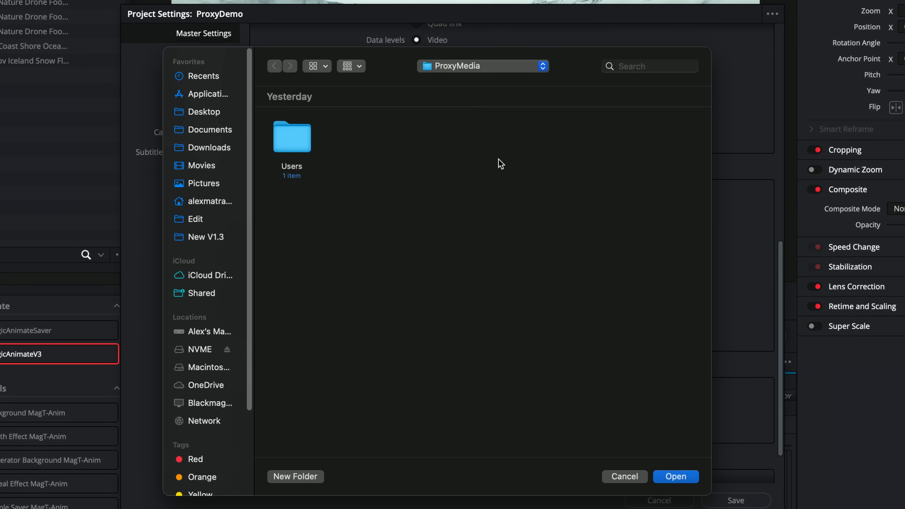
double_click(291, 138)
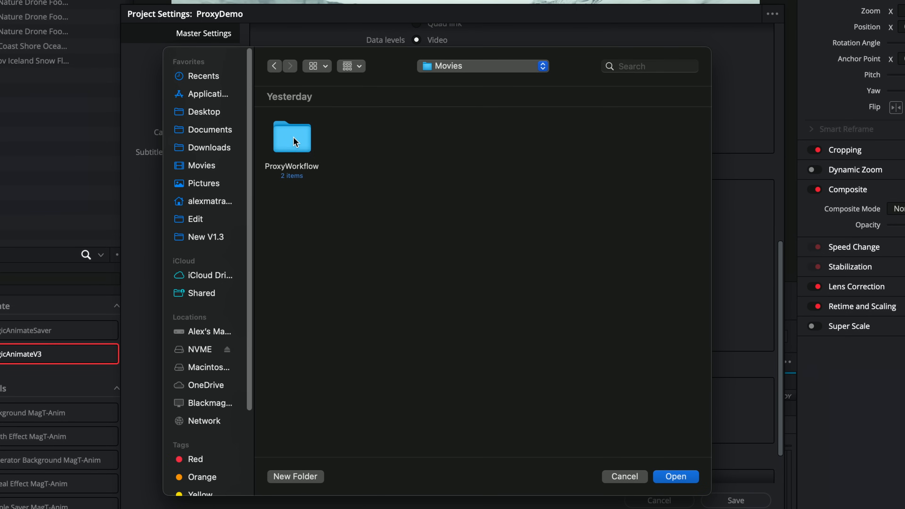
double_click(292, 137)
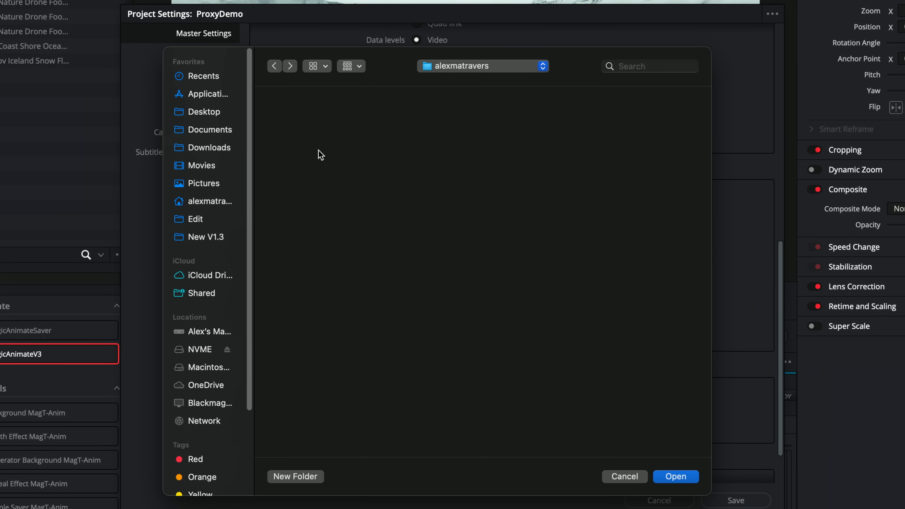
mouse_move(341, 147)
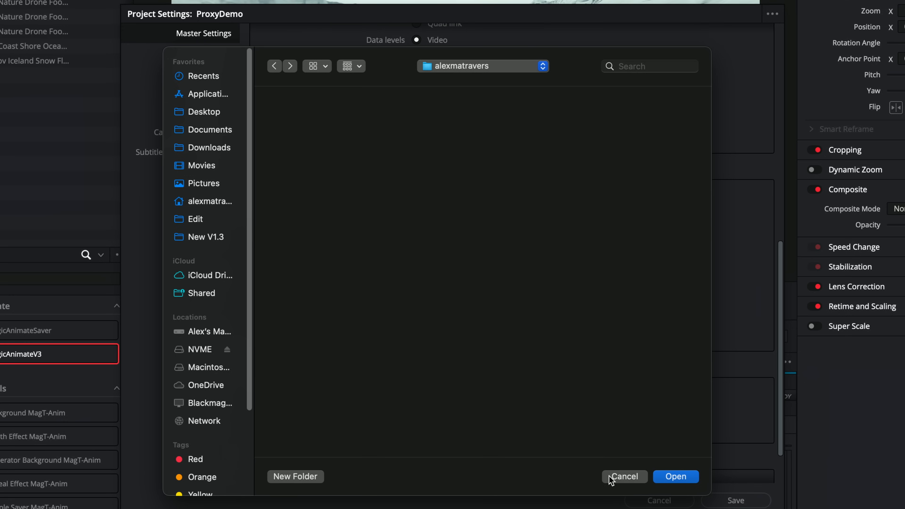
click(623, 477)
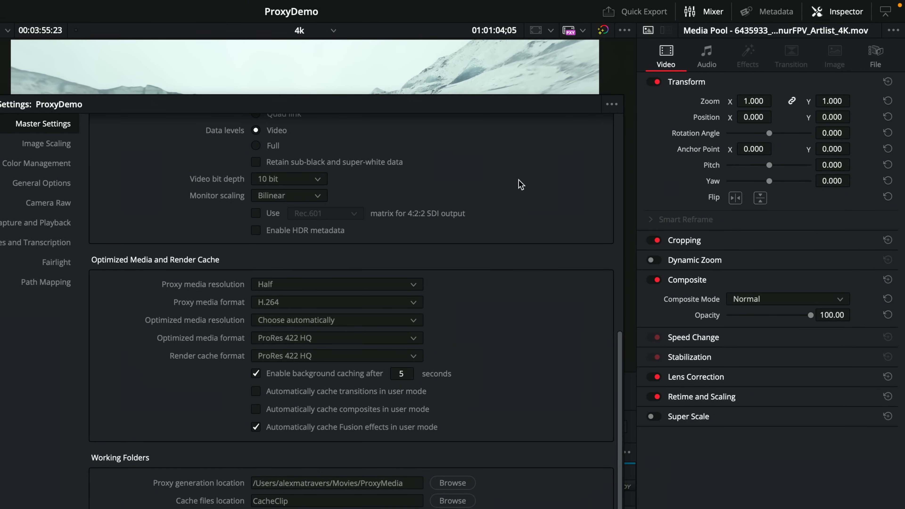
Step: Show the project settings preset options, including setting current settings as default preset
click(611, 104)
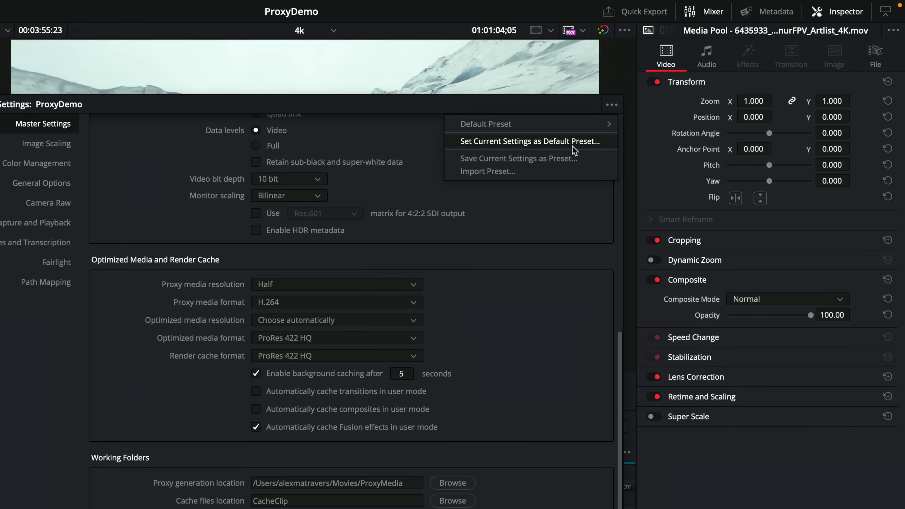
mouse_move(500, 162)
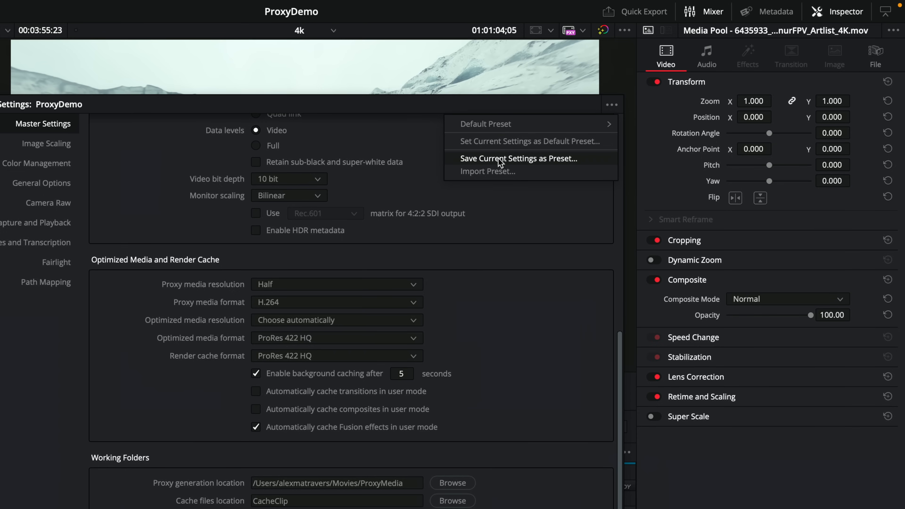
mouse_move(558, 275)
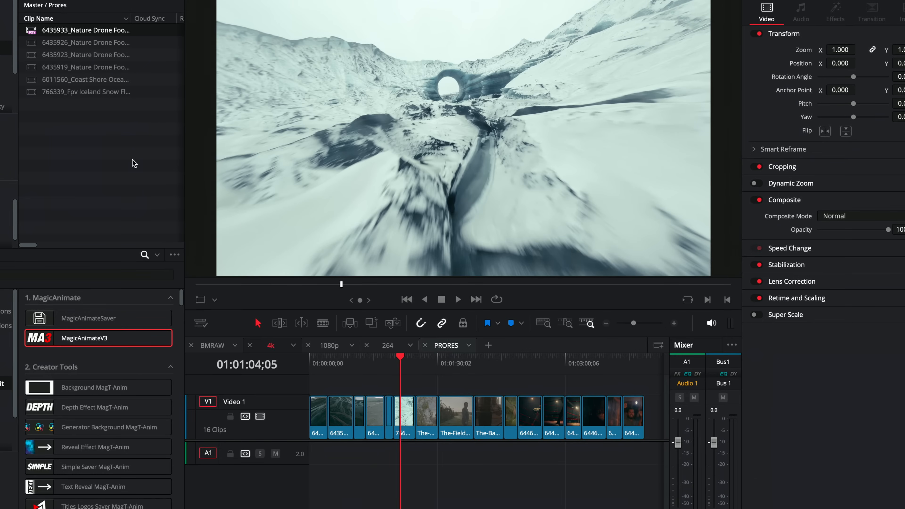
Step: Bring up Media Storage preferences and check Proxy Generation Location uses the project setting
click(56, 6)
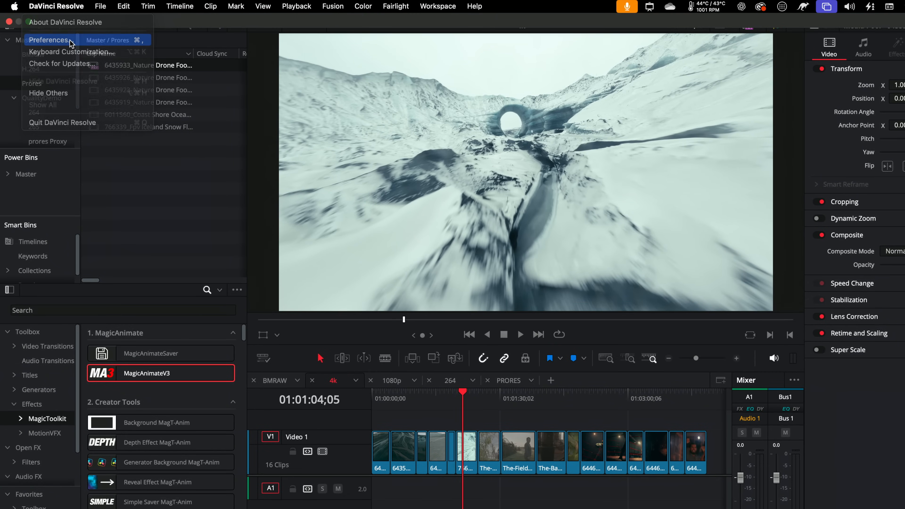
click(49, 39)
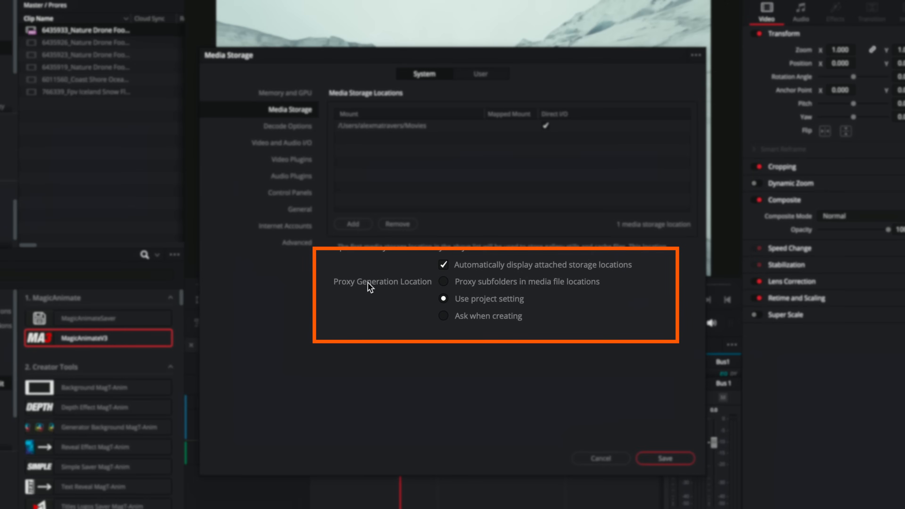
mouse_move(462, 304)
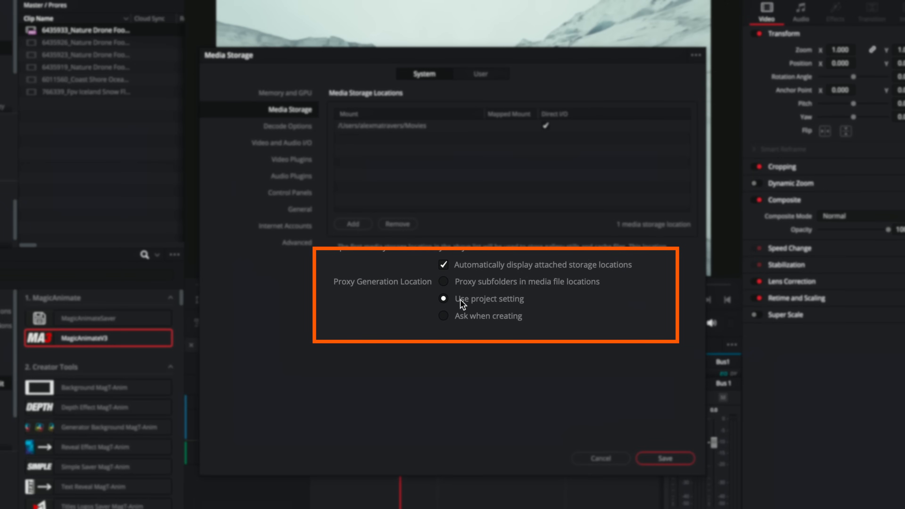
mouse_move(509, 305)
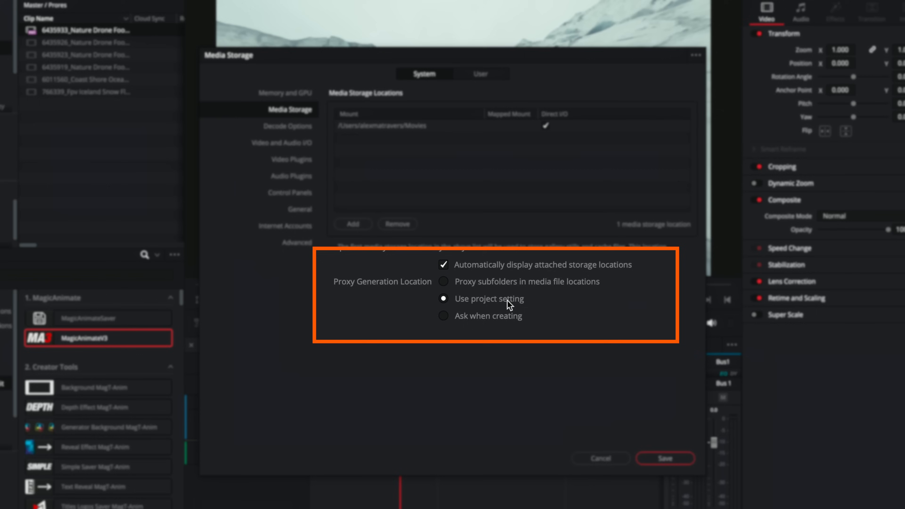
click(443, 282)
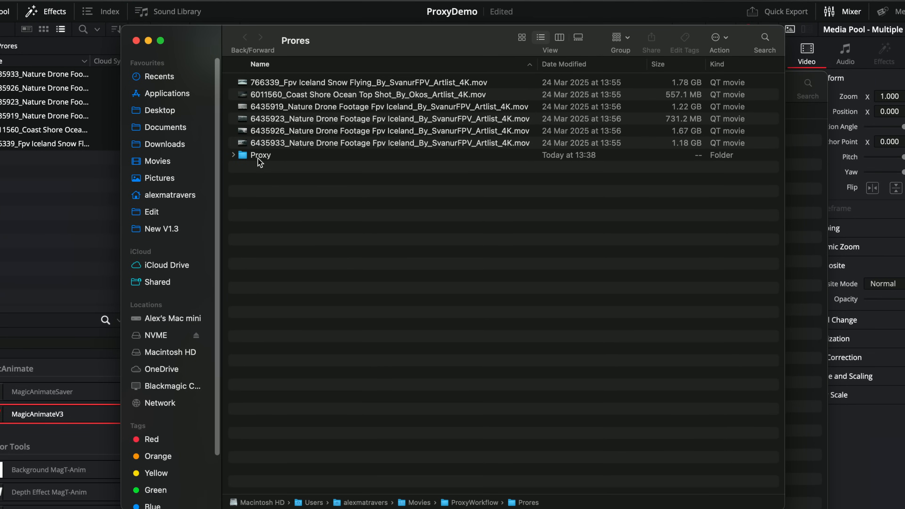
mouse_move(331, 56)
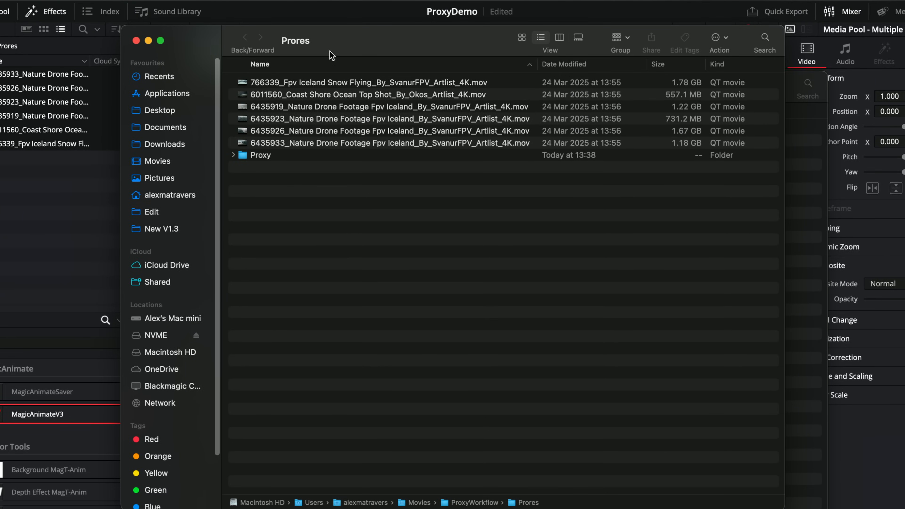
mouse_move(310, 162)
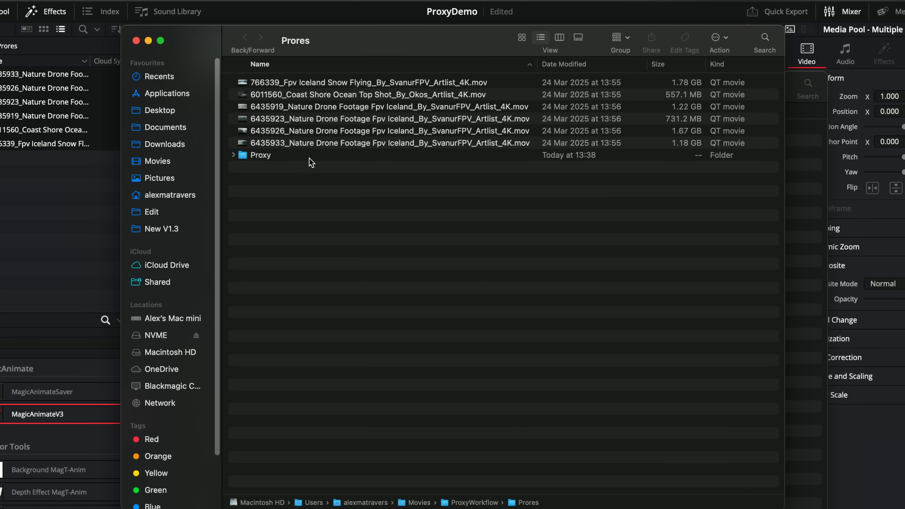
Step: Inspect the six small files in the Prores Proxy subfolder, then return to the Prores folder
double_click(260, 155)
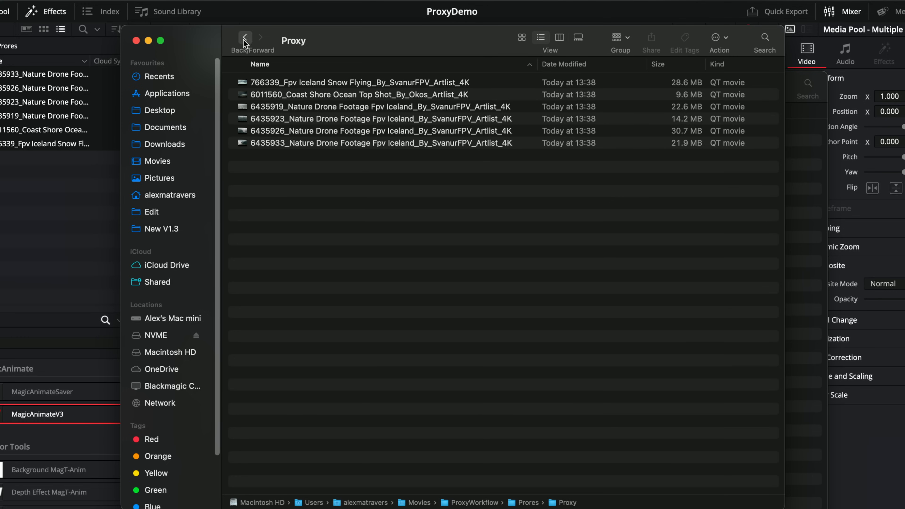
click(244, 38)
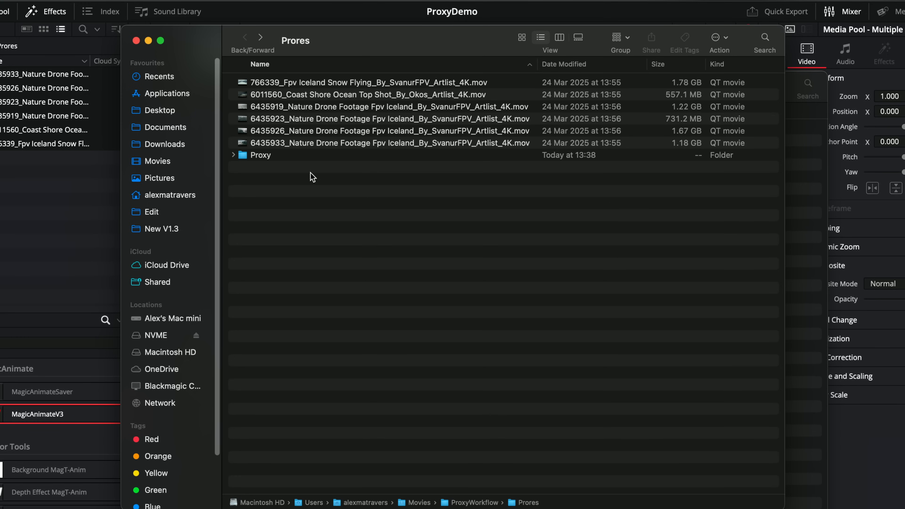
click(260, 155)
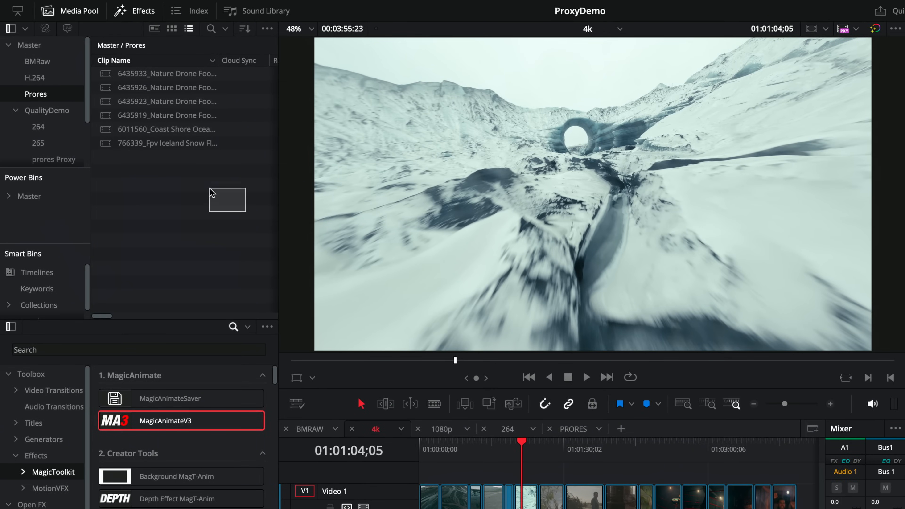
Step: Run Generate Proxy Media on all six selected Prores clips from their context menu
right_click(167, 101)
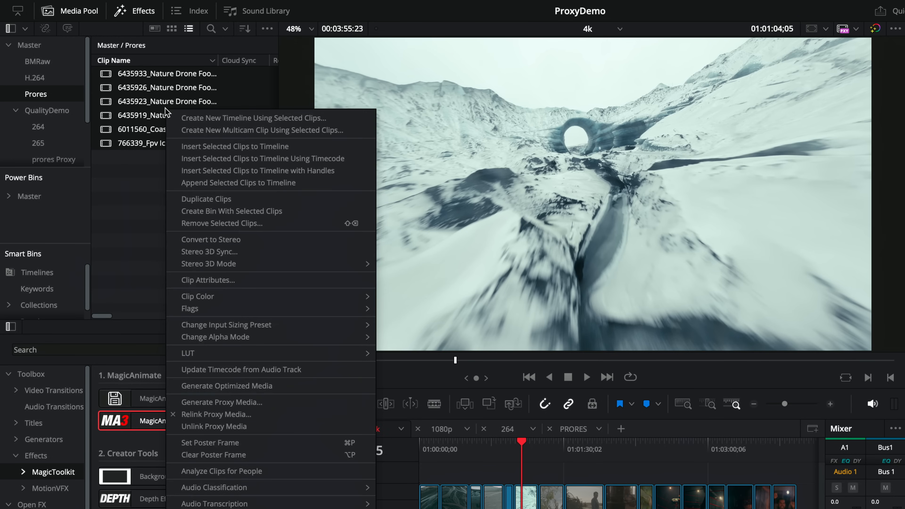
mouse_move(221, 402)
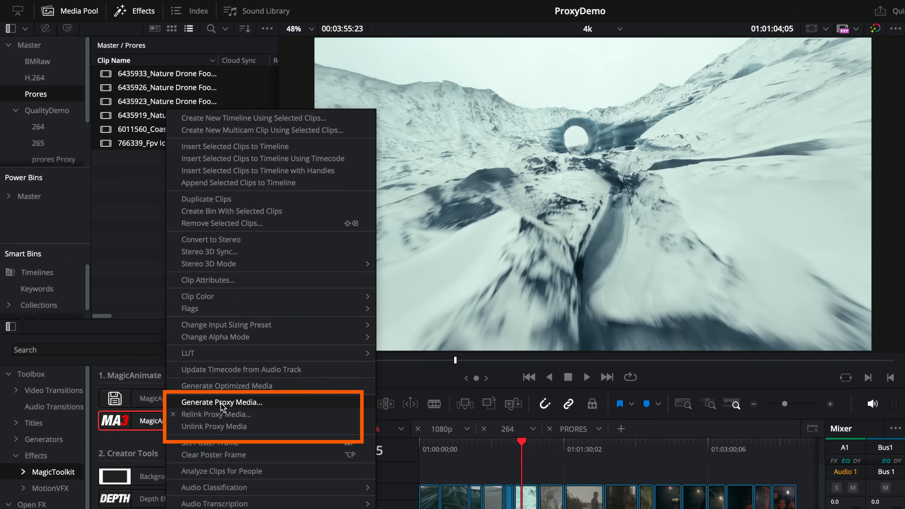
mouse_move(255, 406)
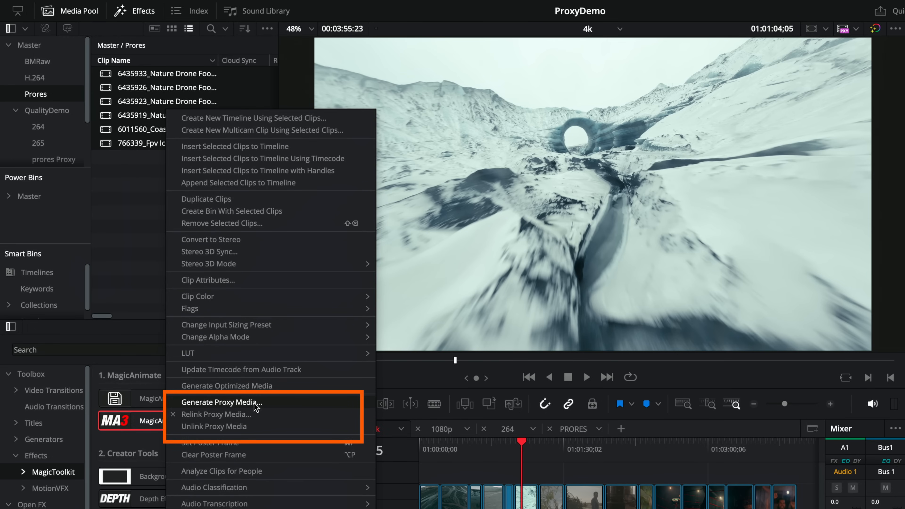
click(222, 402)
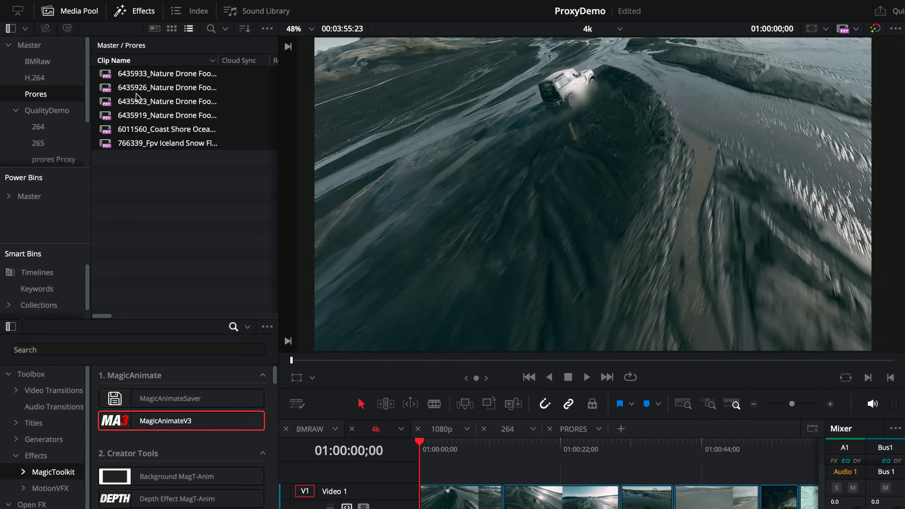
mouse_move(114, 83)
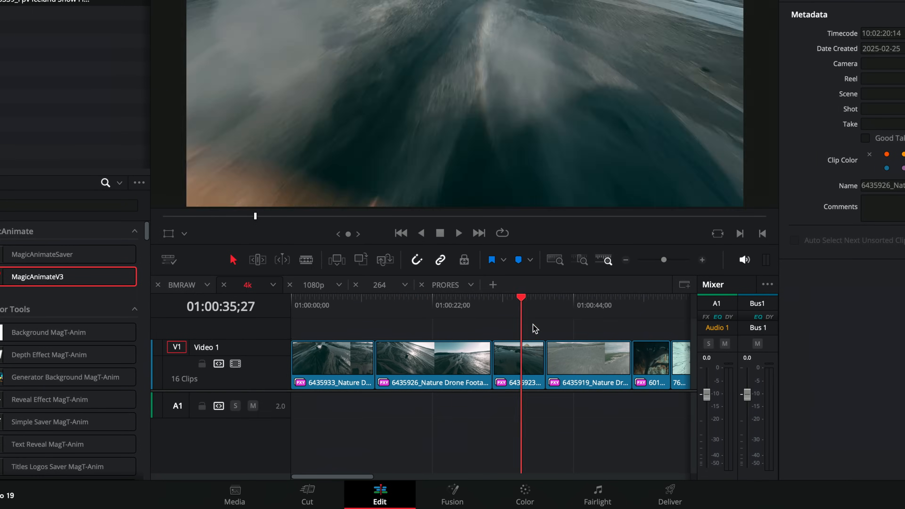
Step: Play the timeline, then set viewer playback to Prefer Camera Originals for comparison
click(427, 305)
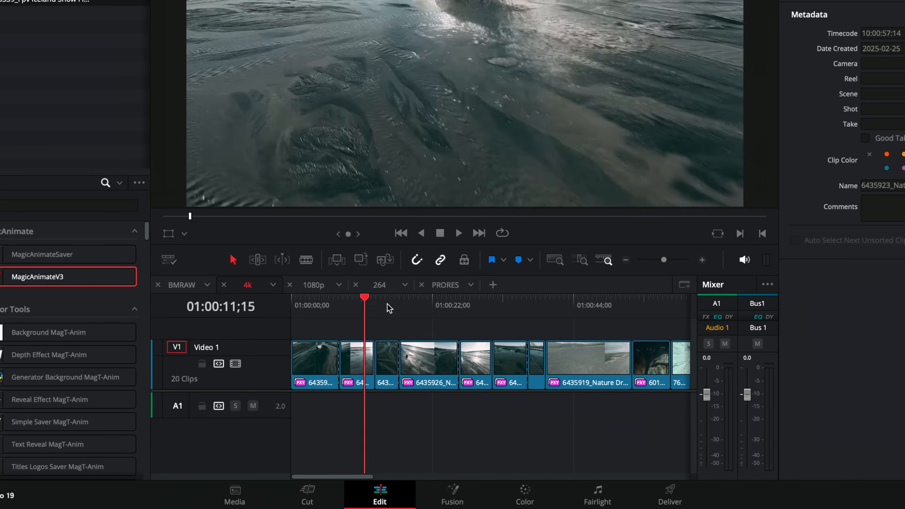
click(439, 305)
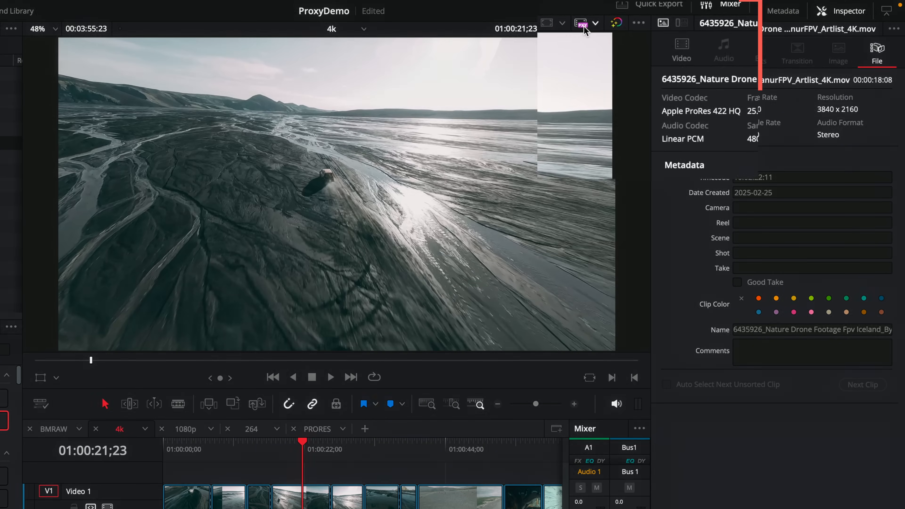
click(583, 23)
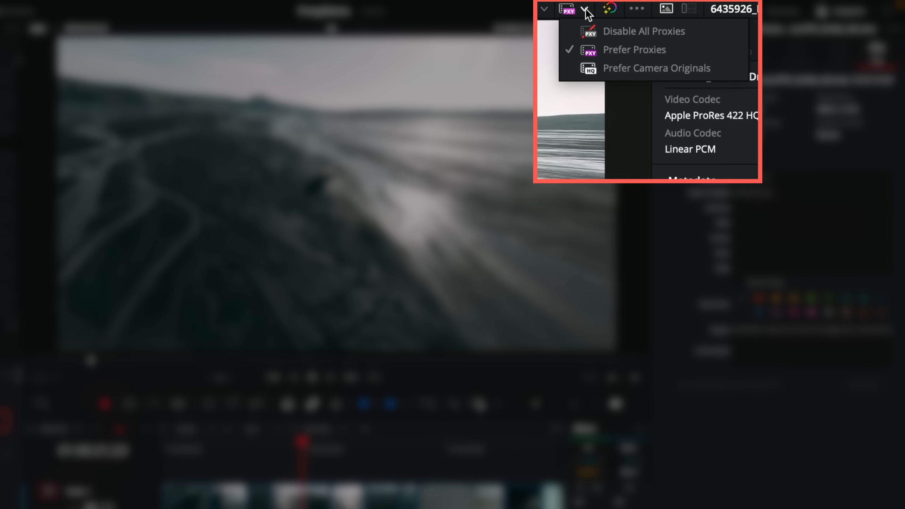
mouse_move(608, 69)
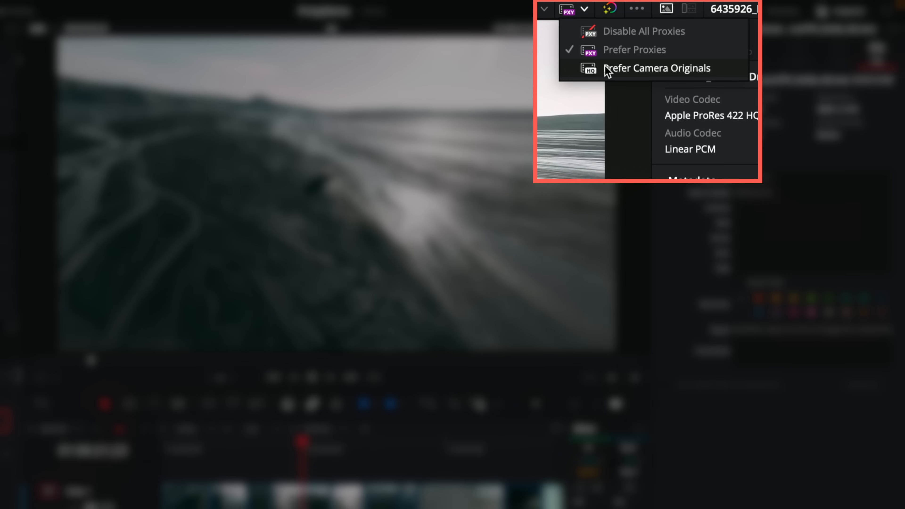
mouse_move(633, 49)
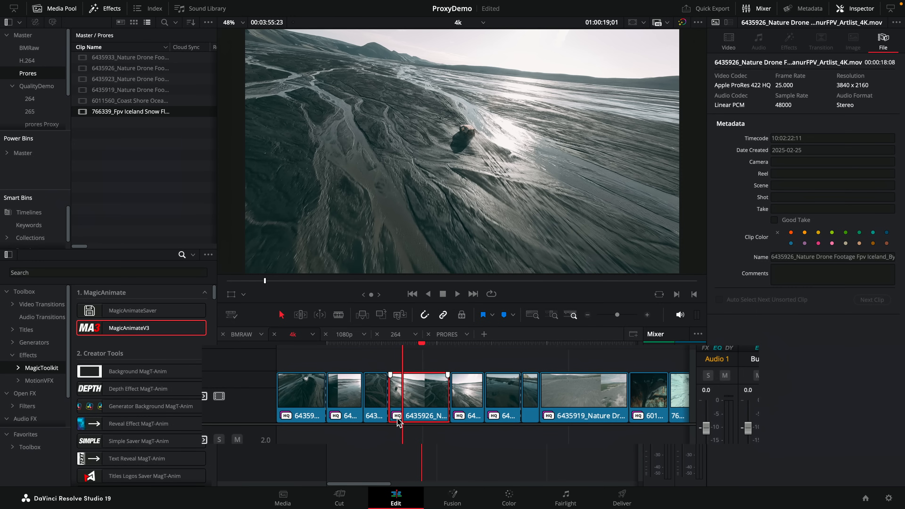
mouse_move(402, 419)
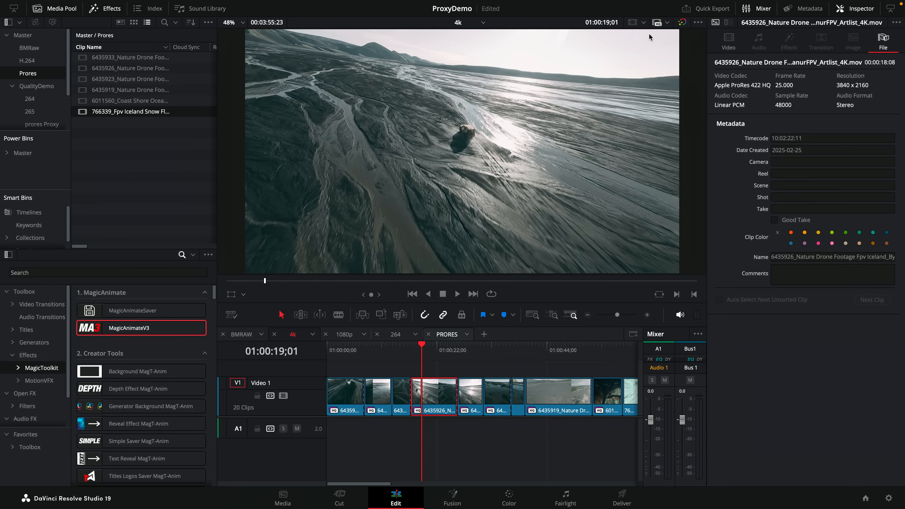
Step: Switch viewer playback back to Prefer Proxies for the timeline clips
click(667, 23)
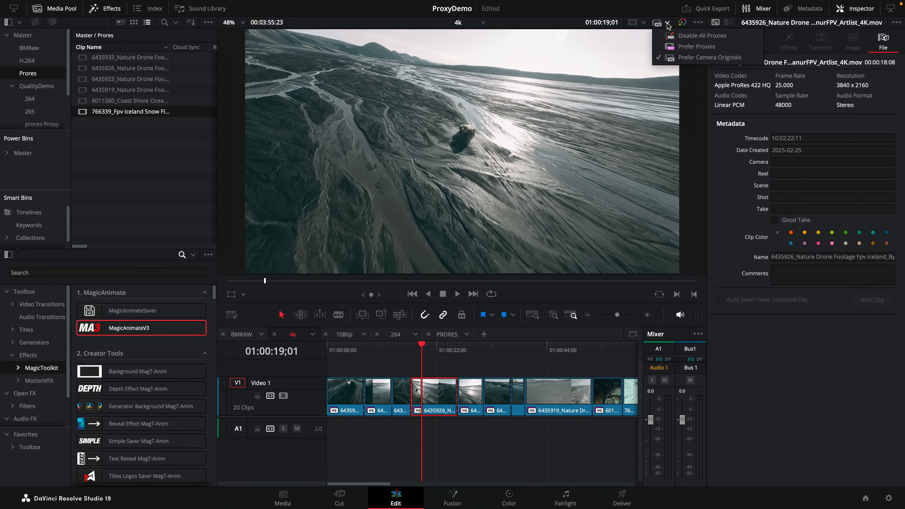
click(697, 47)
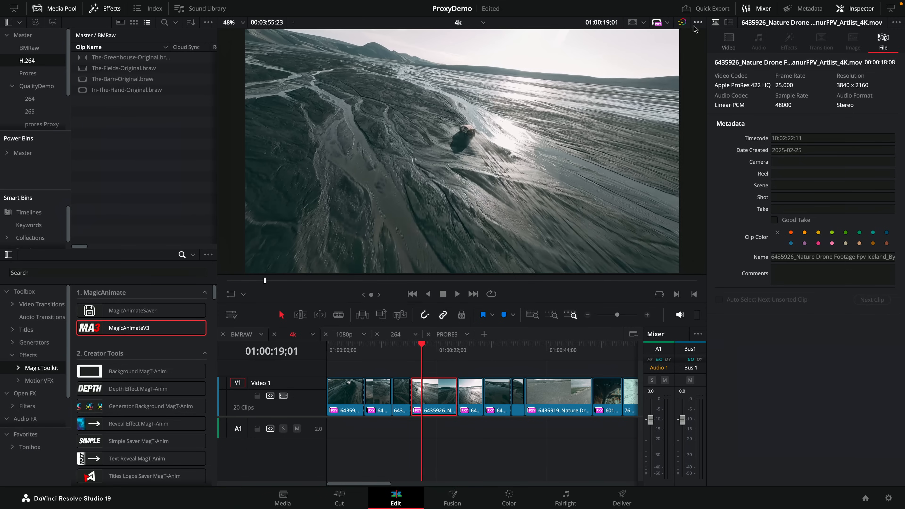
mouse_move(48, 69)
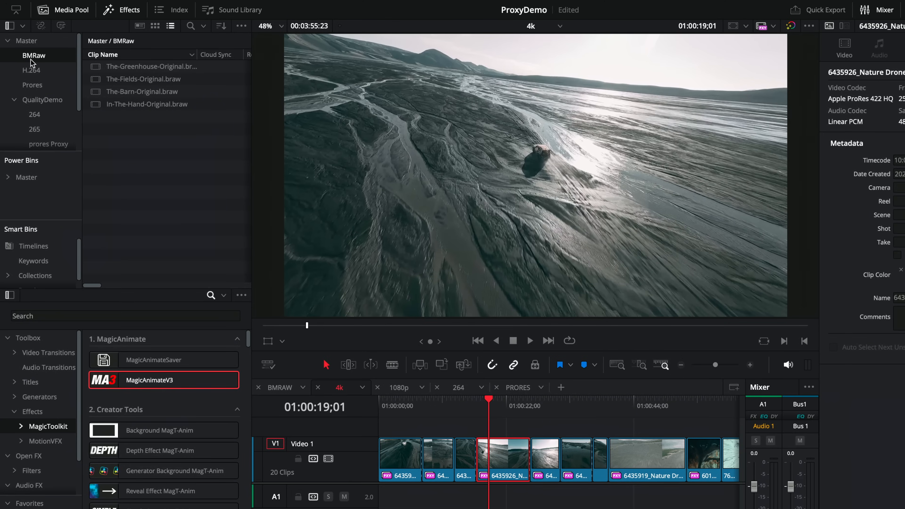
Step: Generate proxy media for the selected wrestler clips in the H.264 bin
click(31, 70)
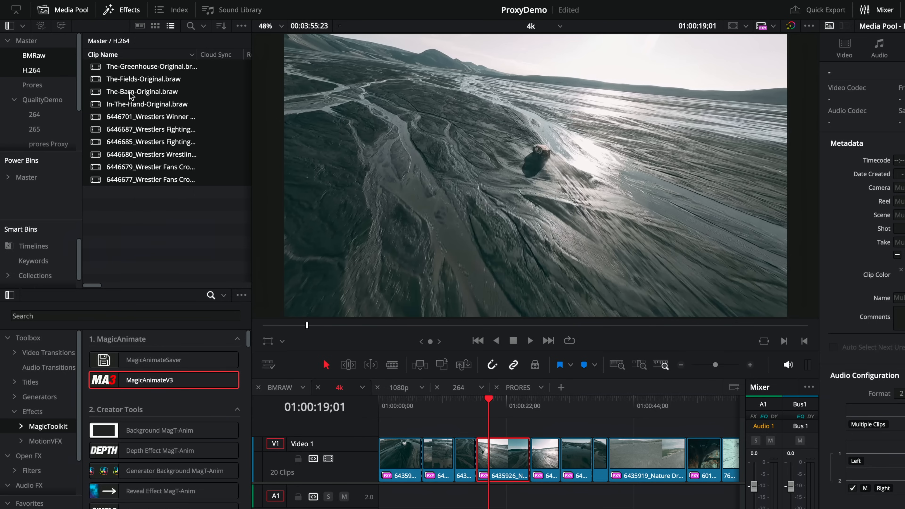
right_click(140, 91)
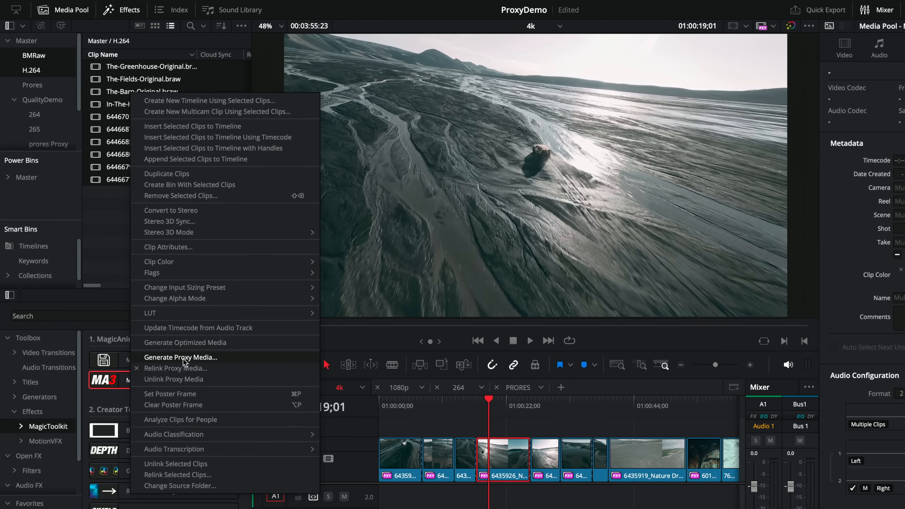
click(184, 357)
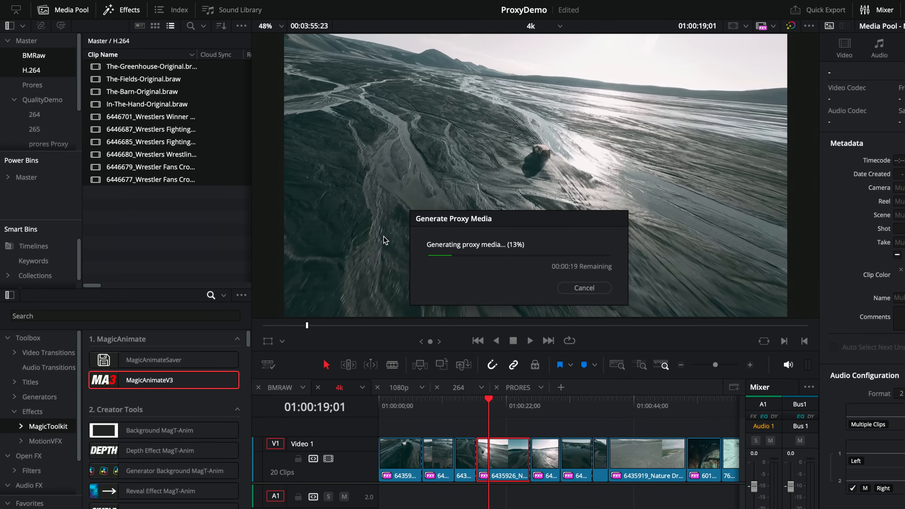
Step: Reveal one H.264 clip's source file in Finder
right_click(149, 179)
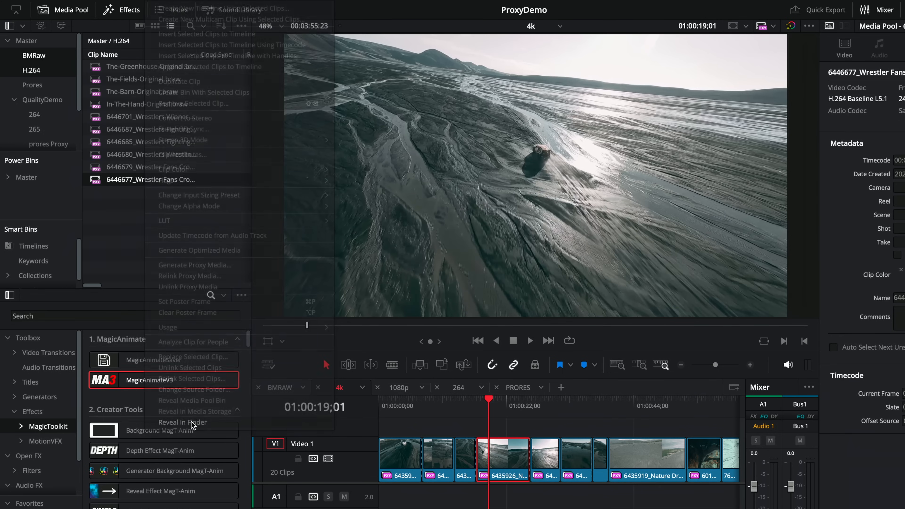
click(182, 421)
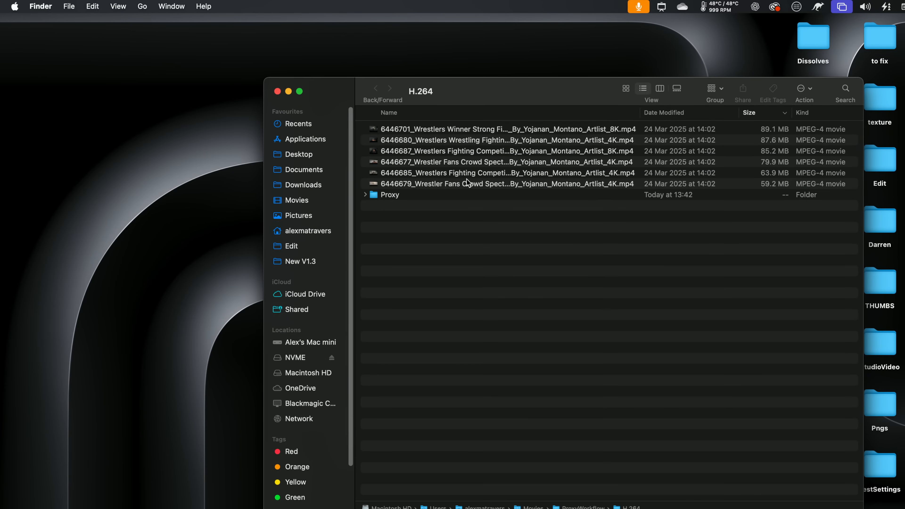
mouse_move(372, 199)
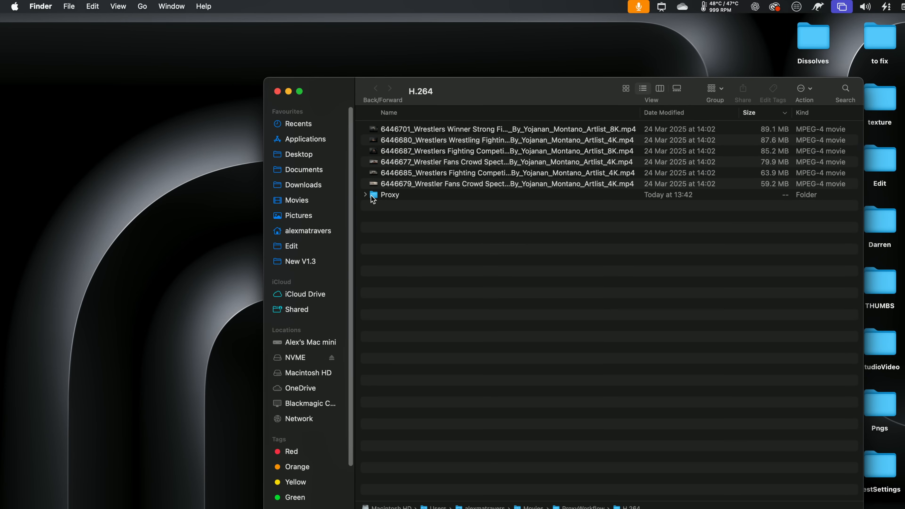
Step: Expand the Proxy folder sitting alongside the H.264 wrestler clips in Finder
click(365, 195)
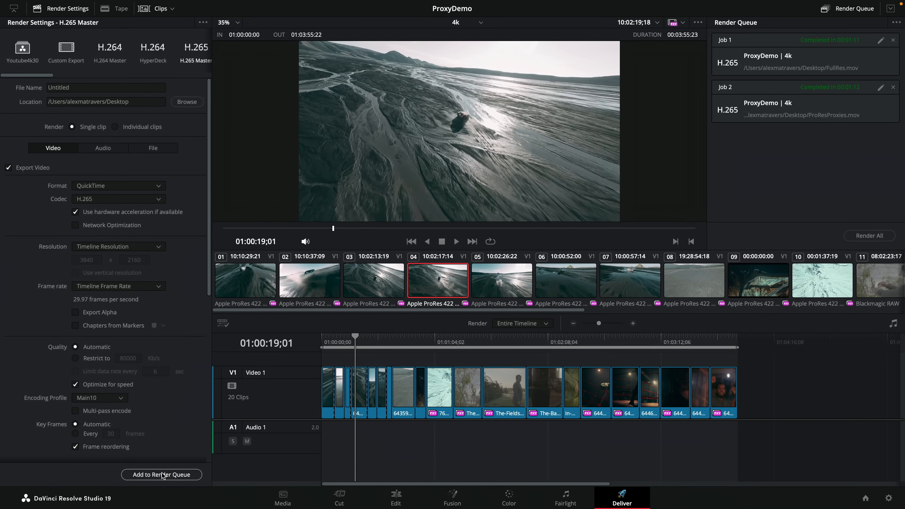
Step: Queue the ProxyDemo 4K H.265 render and toggle Use proxy media in Advanced Settings
click(162, 475)
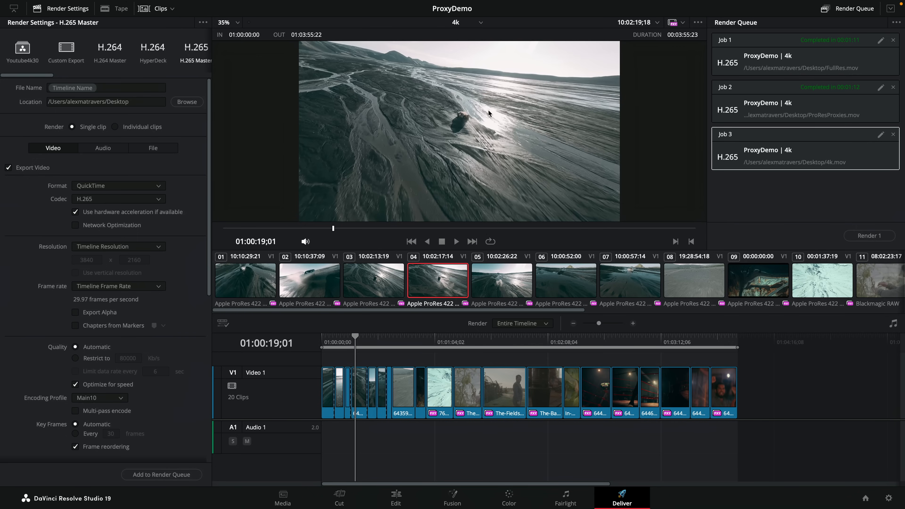
mouse_move(525, 100)
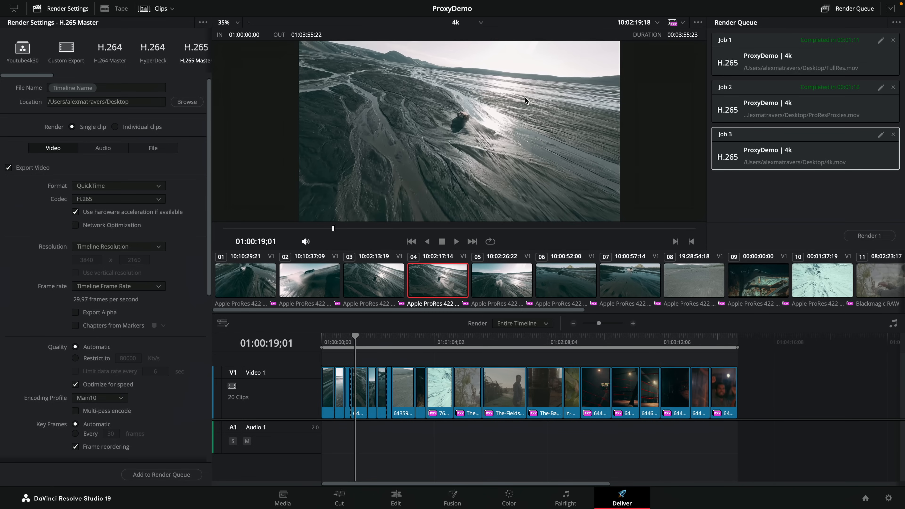
mouse_move(462, 121)
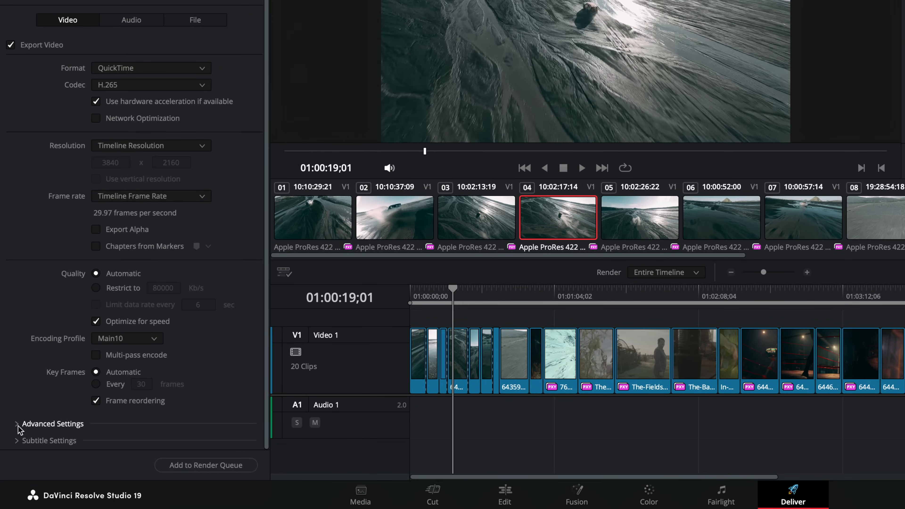
click(18, 424)
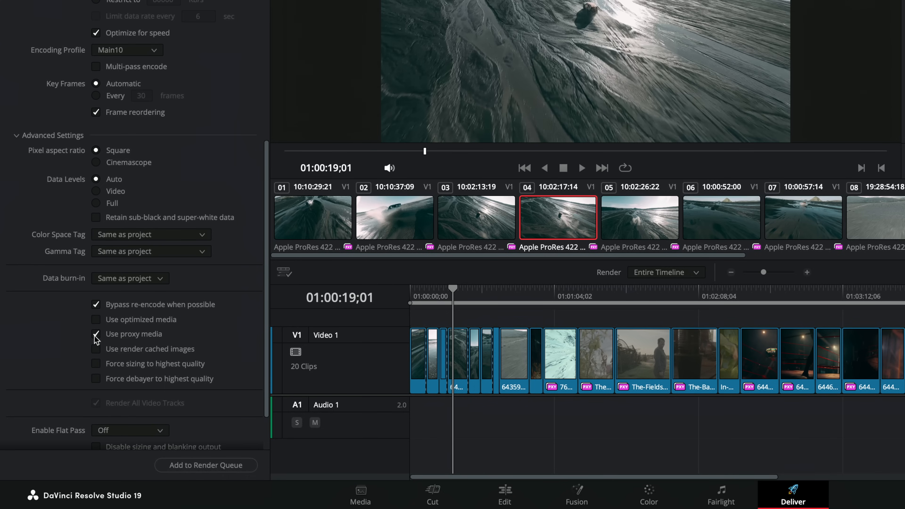
mouse_move(96, 340)
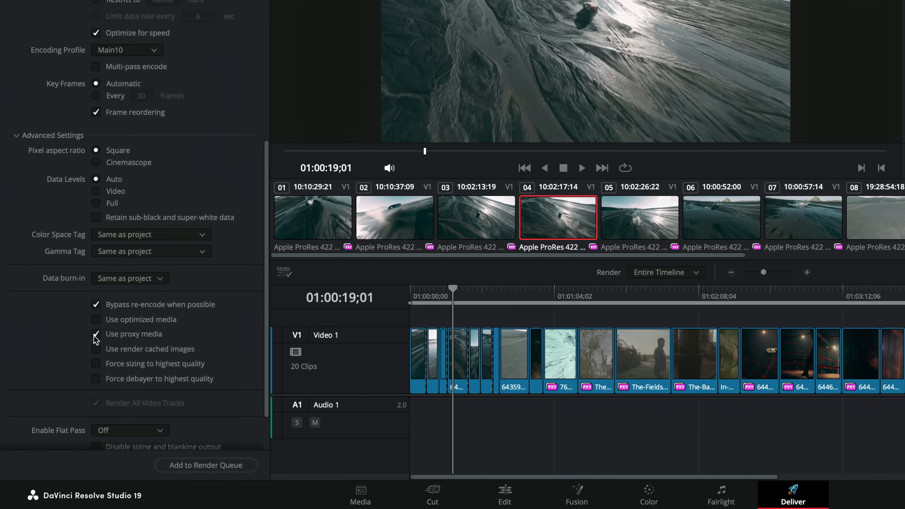
click(396, 495)
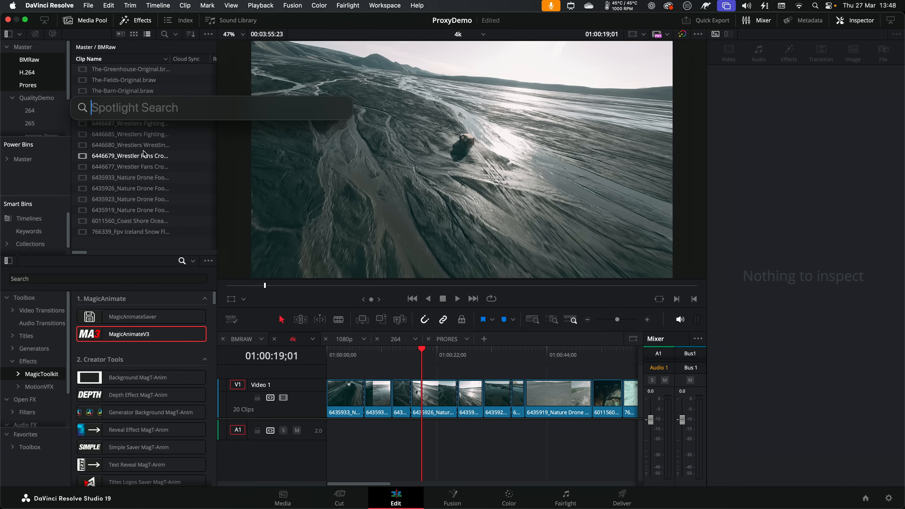
Step: Launch Blackmagic Proxy Generator from Spotlight and dismiss its initial folder picker
text(blackmagic Proxy Generator)
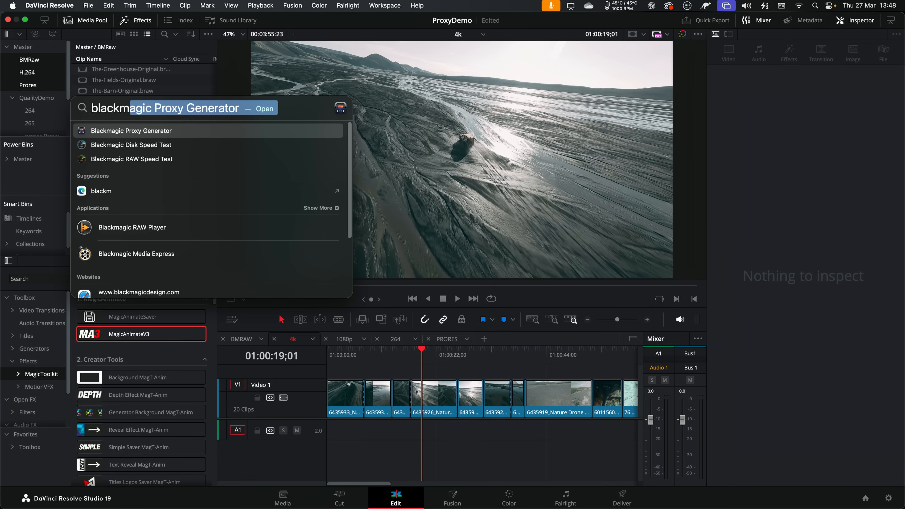
click(131, 131)
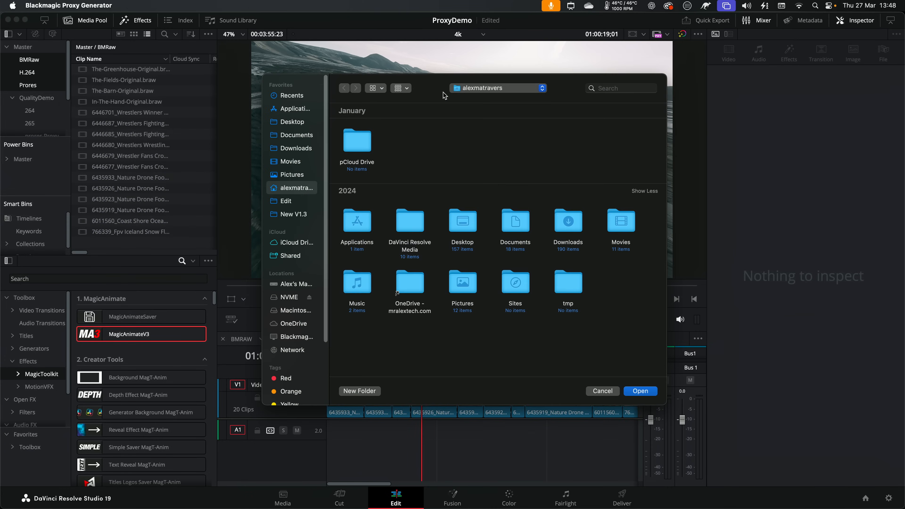
mouse_move(568, 385)
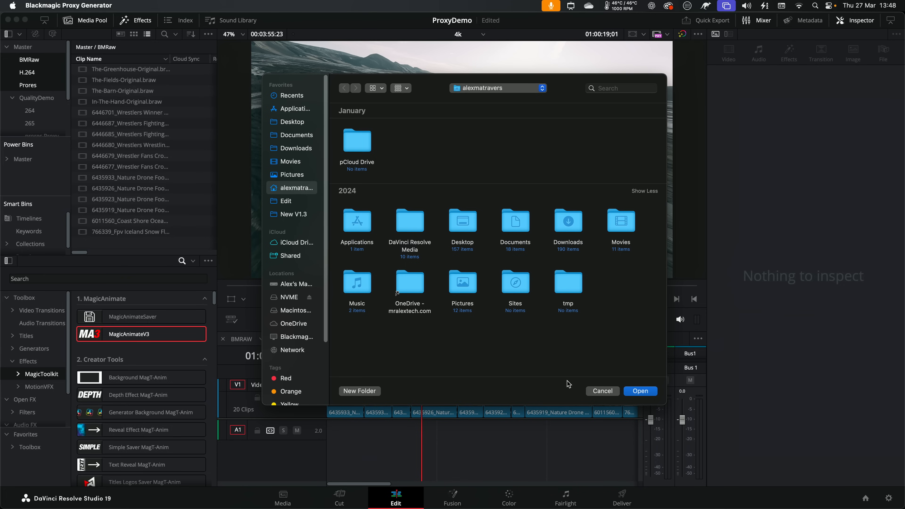
click(639, 390)
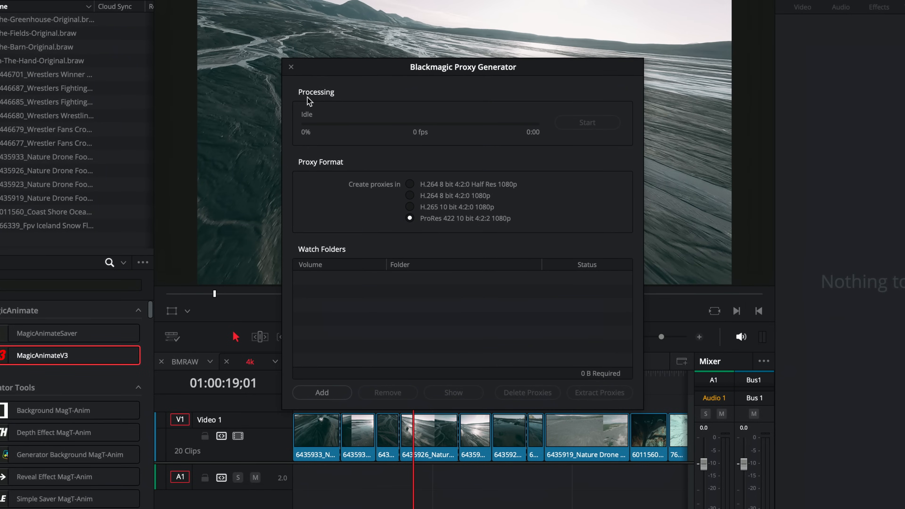
mouse_move(517, 137)
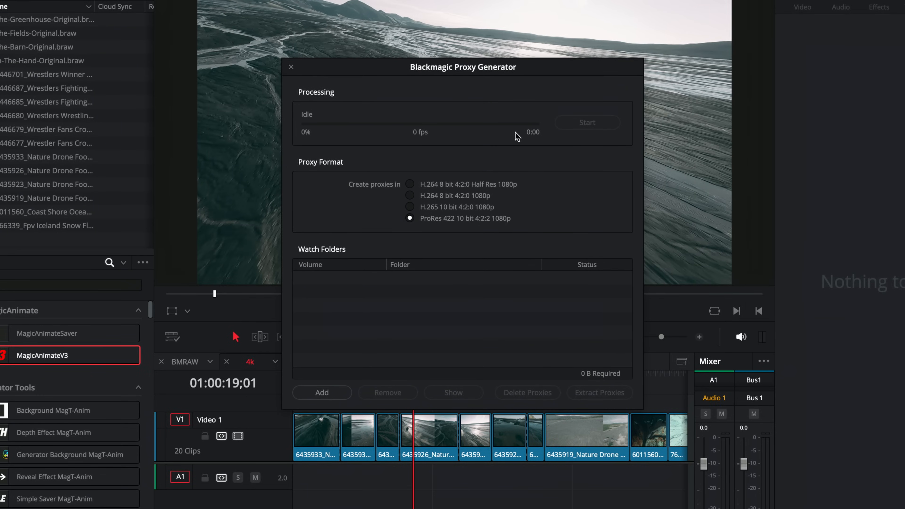
mouse_move(360, 172)
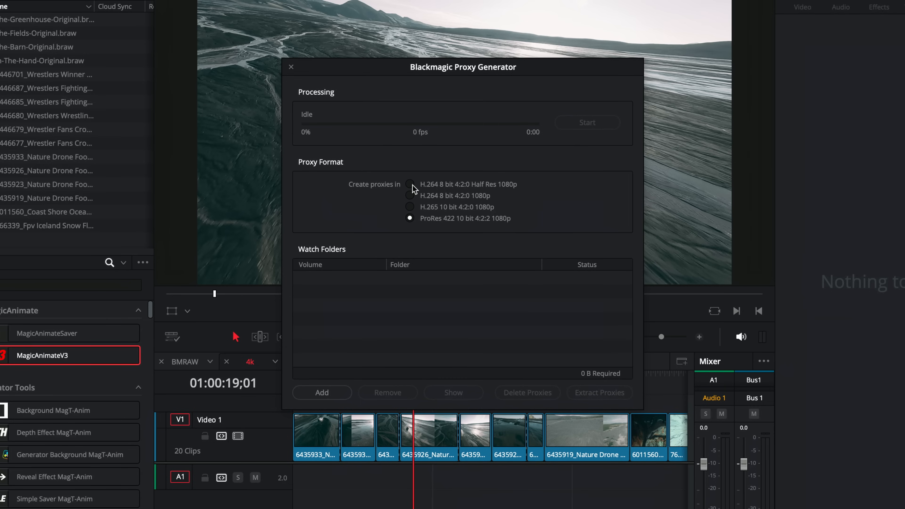
mouse_move(445, 189)
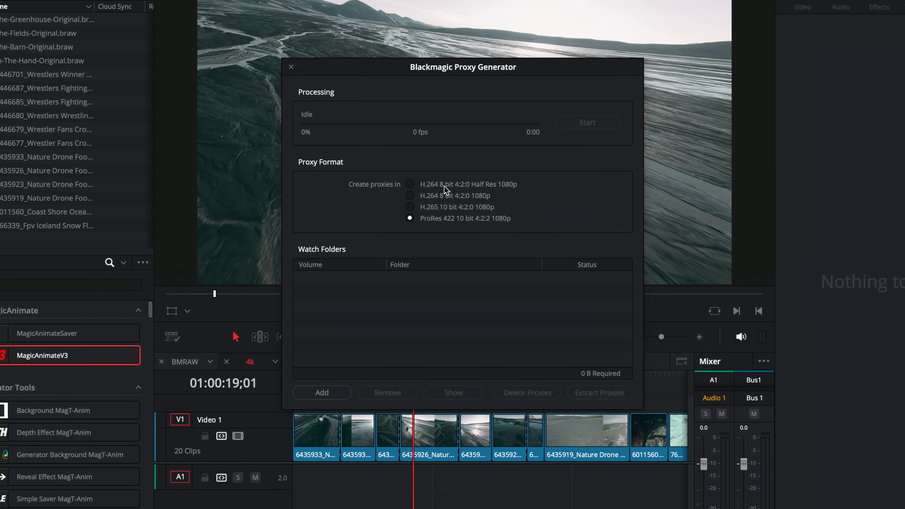
mouse_move(501, 193)
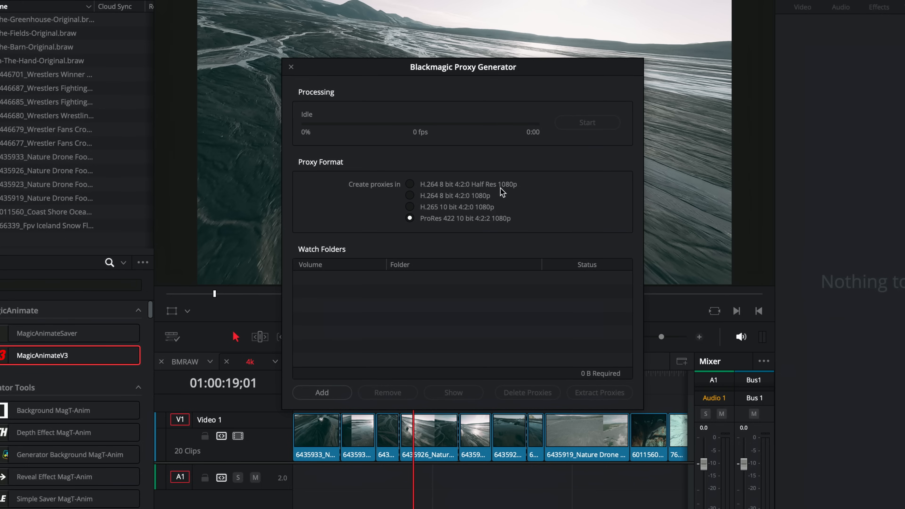
Step: Set the proxy format to ProRes 422 10 bit 4:2:2 1080p instead of H.264
click(409, 195)
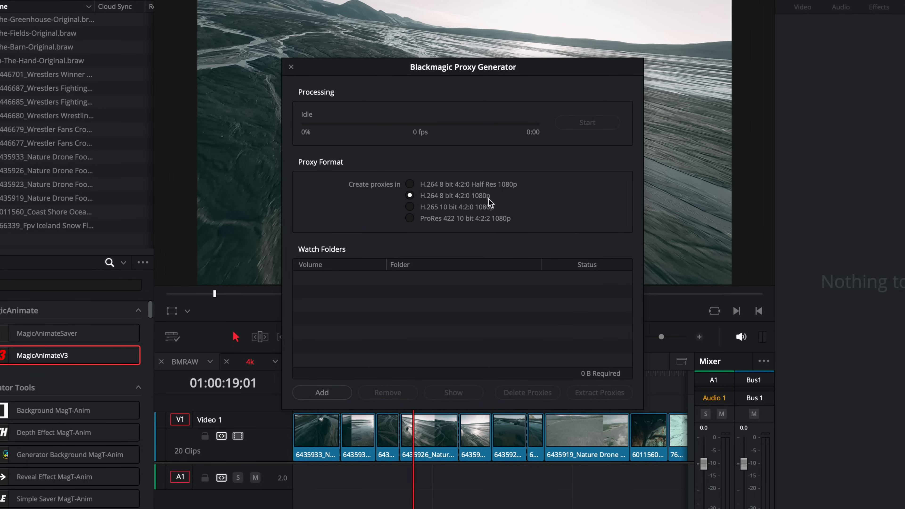
mouse_move(489, 209)
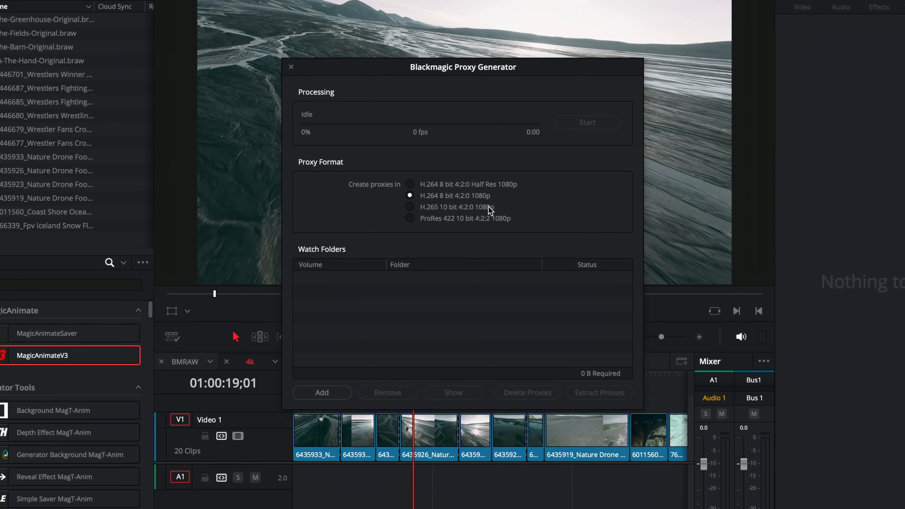
mouse_move(442, 224)
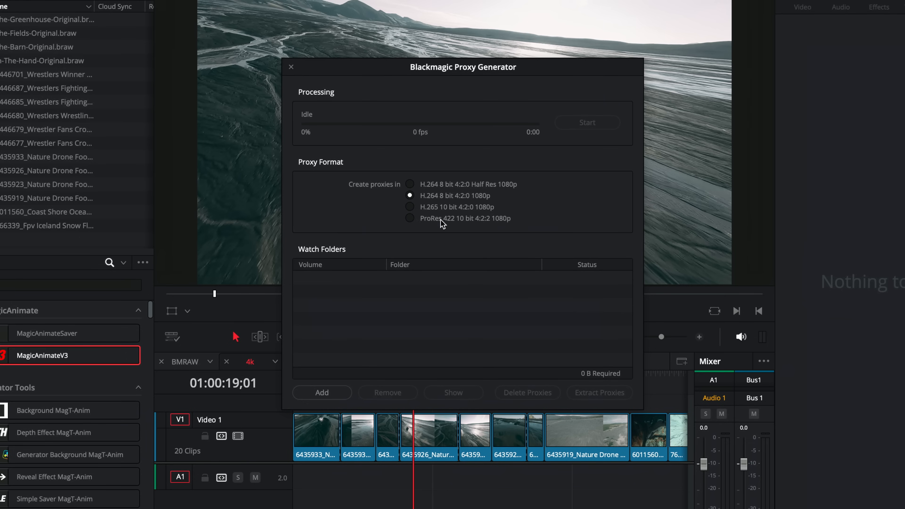
mouse_move(508, 224)
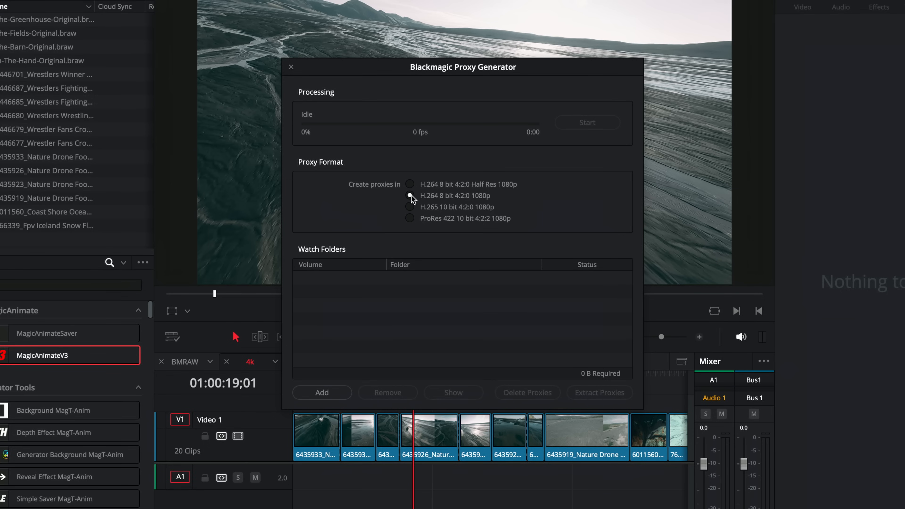
click(409, 218)
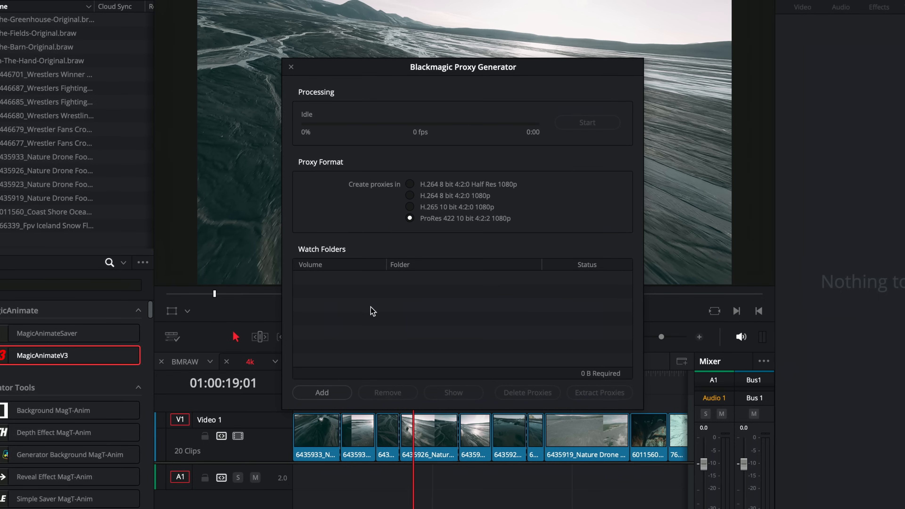
mouse_move(334, 295)
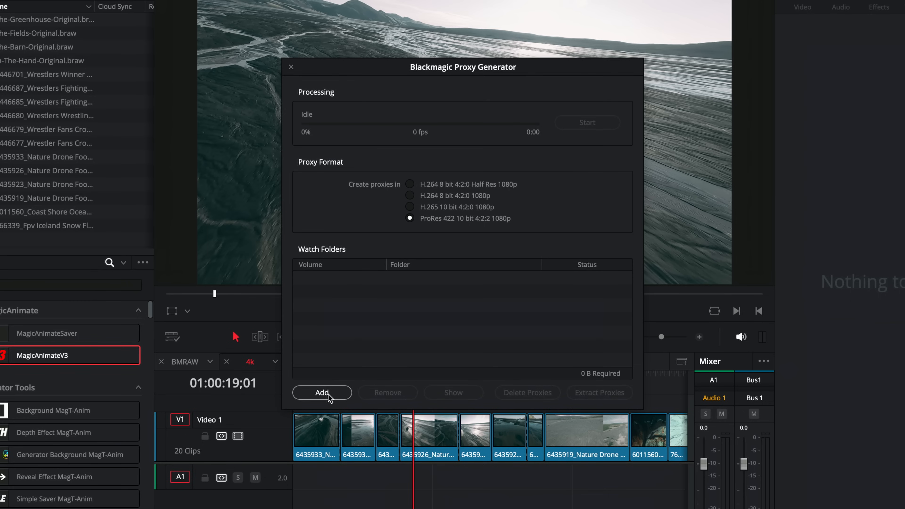
Step: Add the BMRaw, H.264 and Prores folders as watch folders waiting to be processed
click(322, 392)
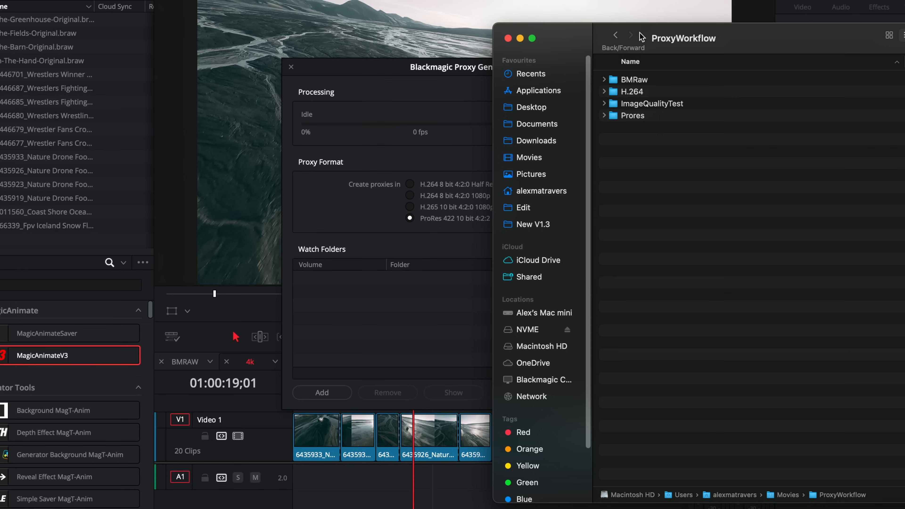
click(632, 91)
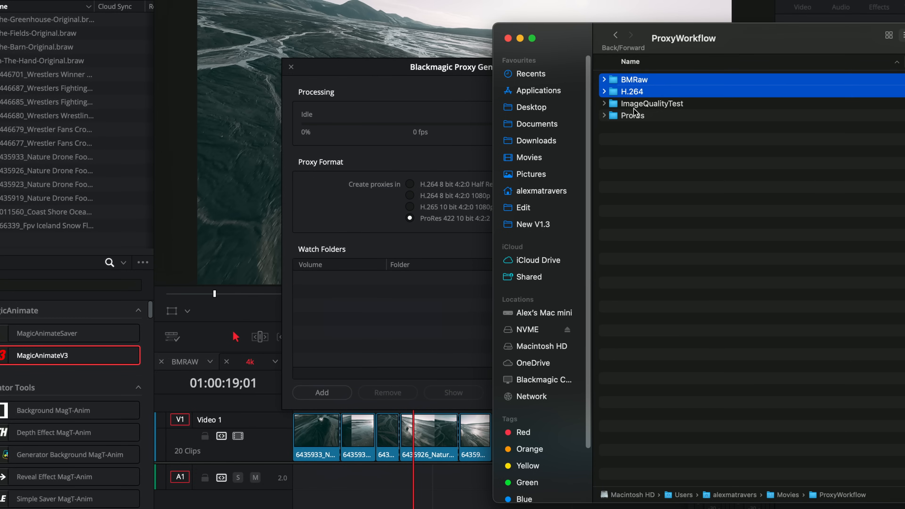
click(633, 116)
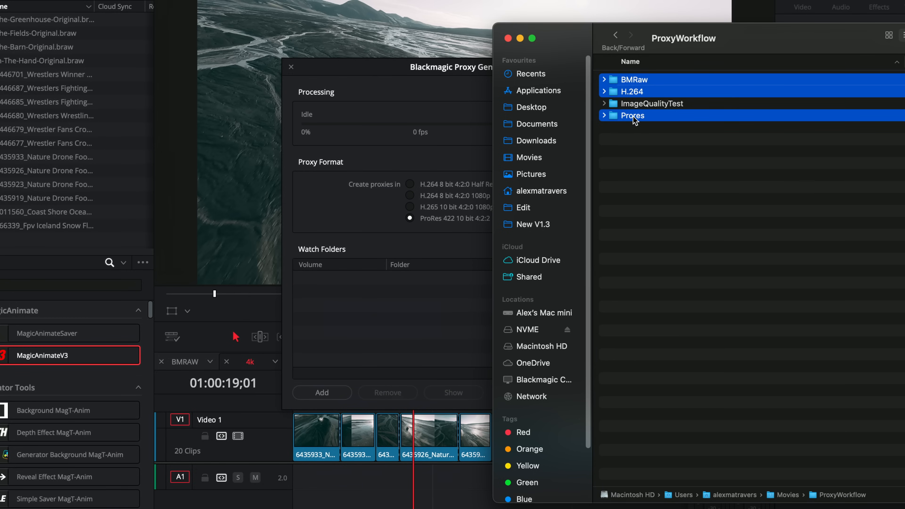
click(321, 393)
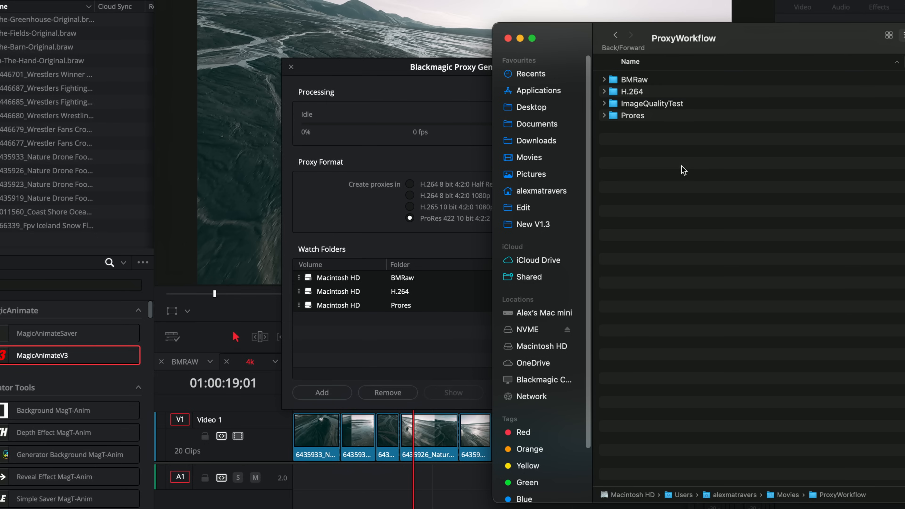
mouse_move(669, 47)
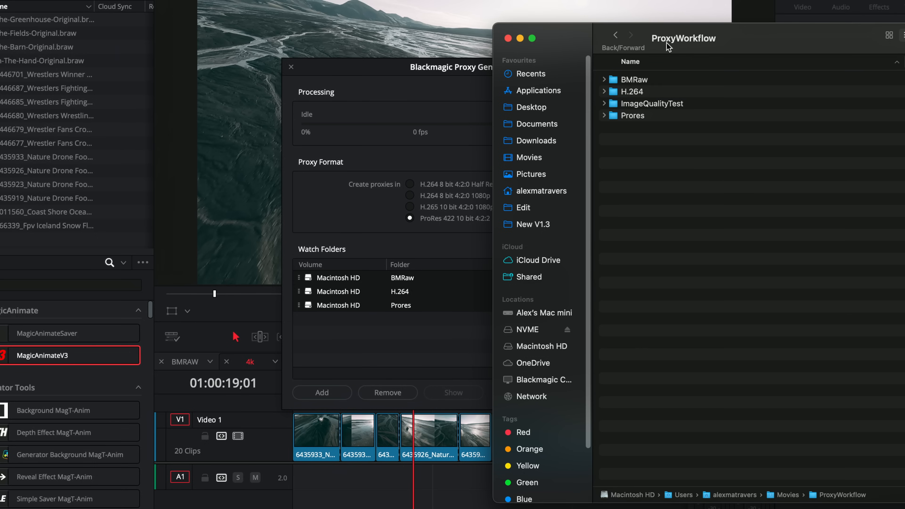
mouse_move(693, 46)
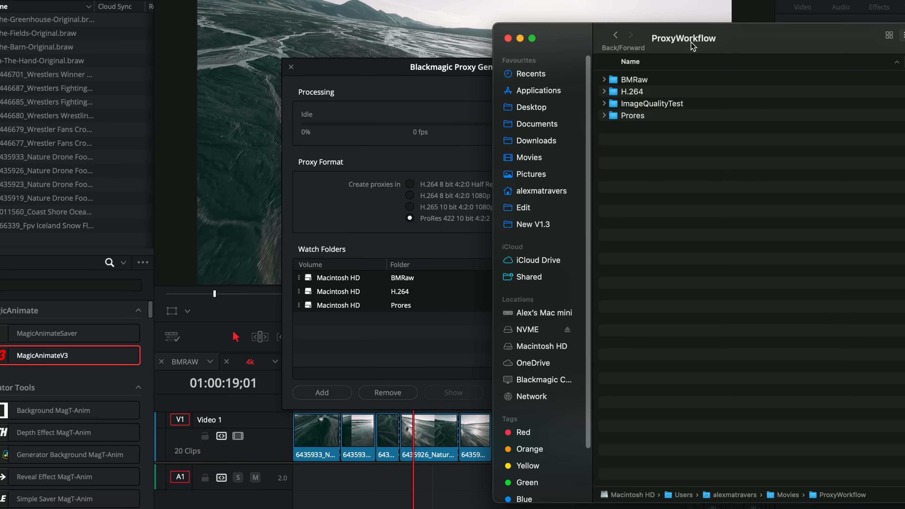
mouse_move(628, 84)
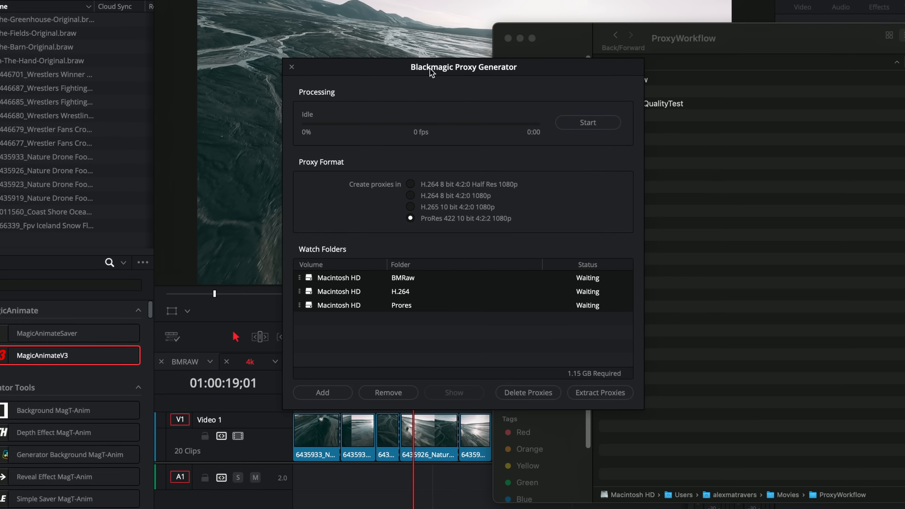
mouse_move(448, 110)
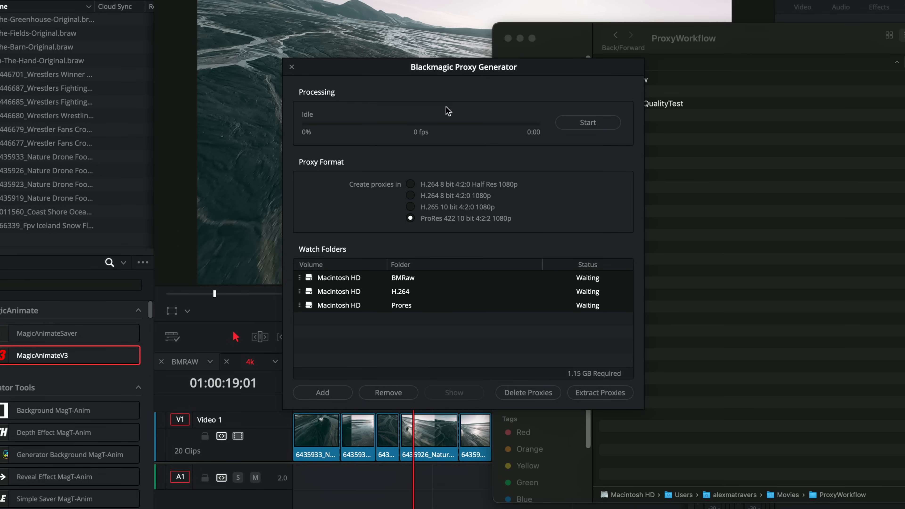
click(588, 122)
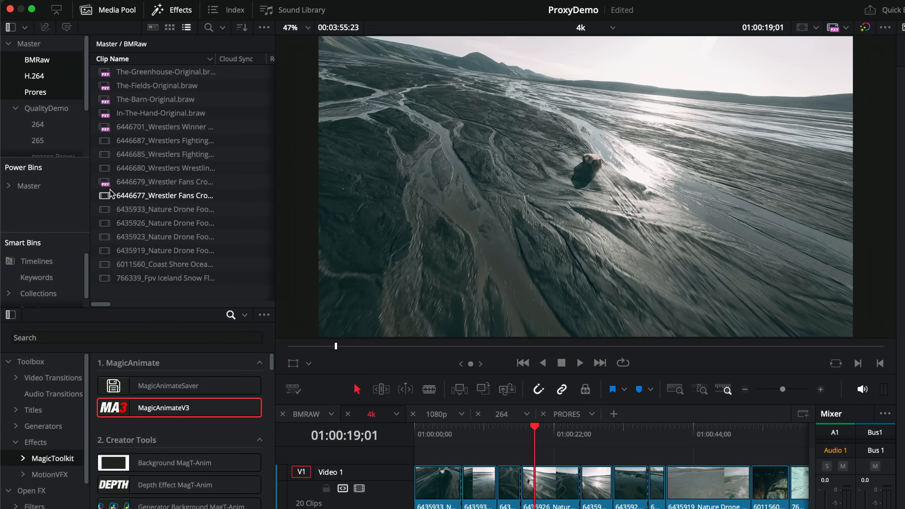
mouse_move(115, 198)
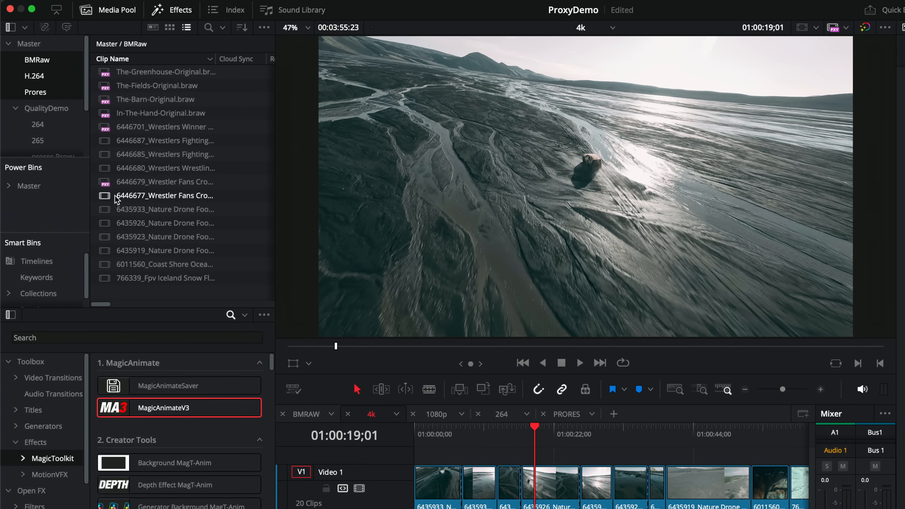
Step: Inspect a media pool clip and a timeline clip to check their proxy-linked file details
click(430, 429)
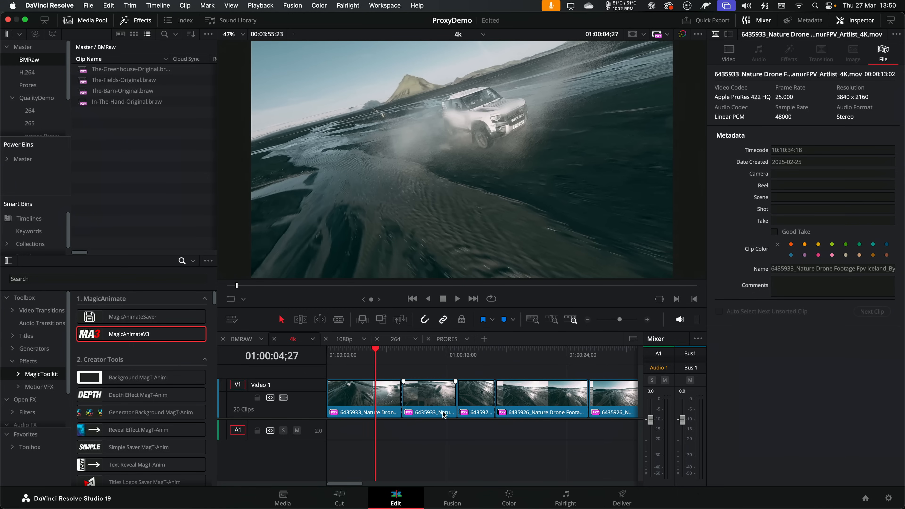
click(666, 34)
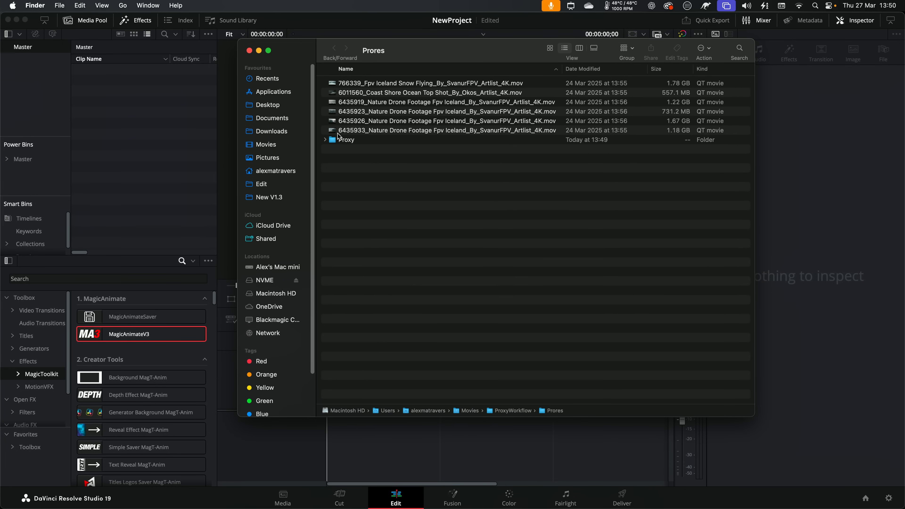
Step: Edit the Prores drone clips into a new timeline and set playback to Prefer Proxies
click(444, 83)
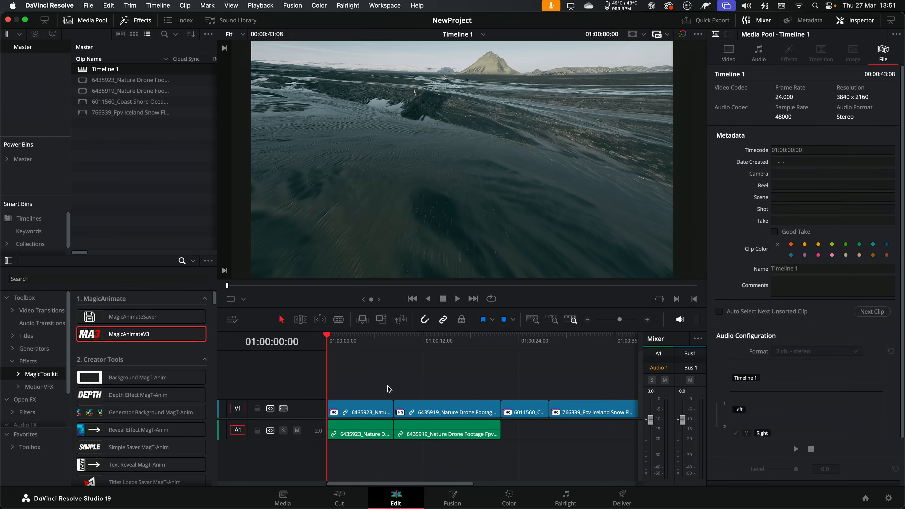
click(668, 34)
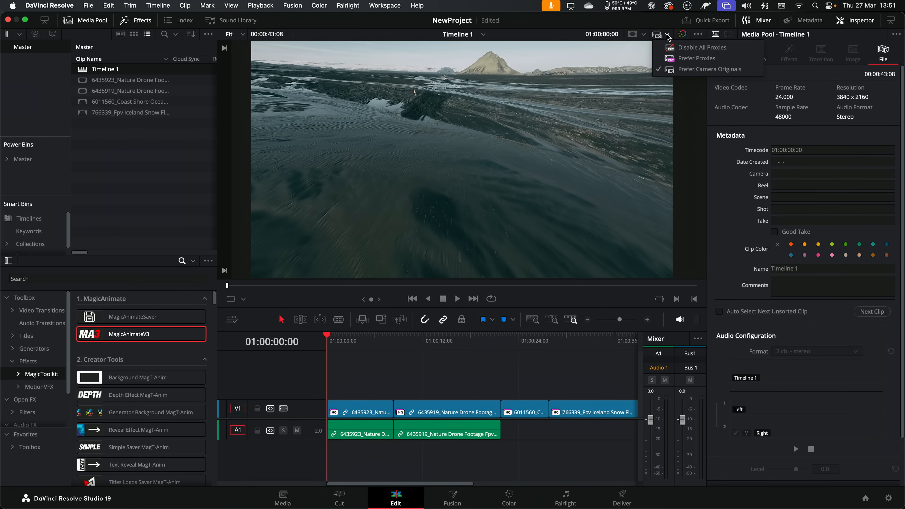
click(697, 58)
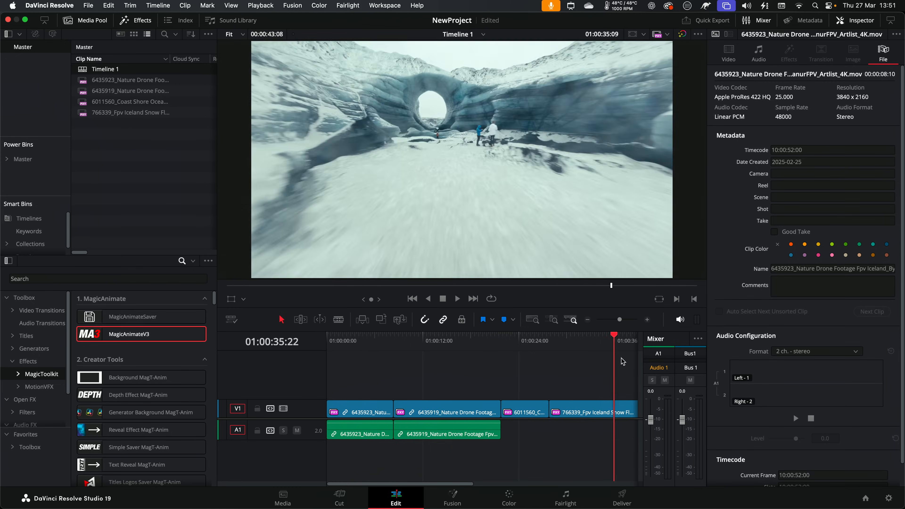
click(433, 341)
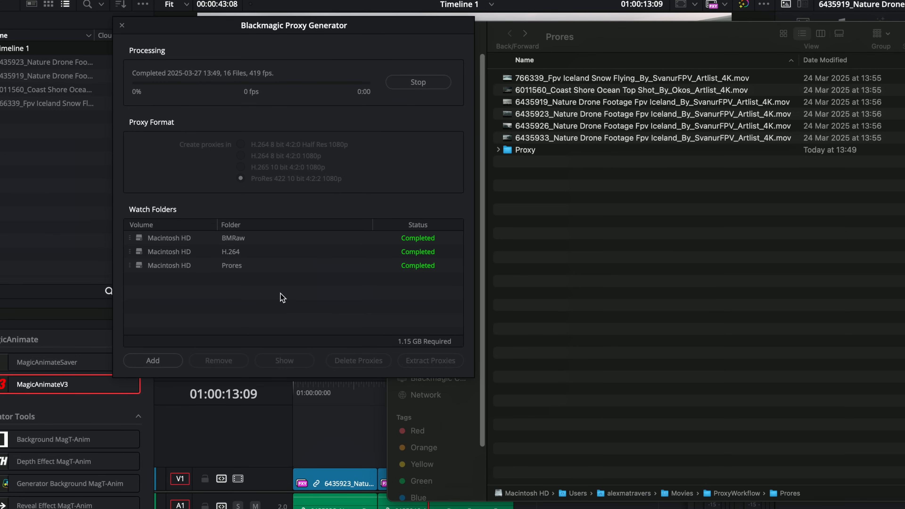
mouse_move(608, 227)
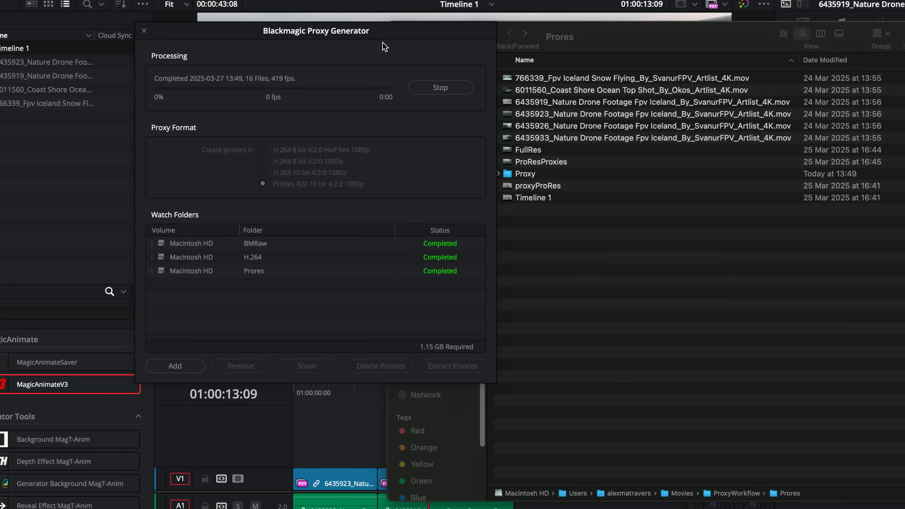
mouse_move(241, 93)
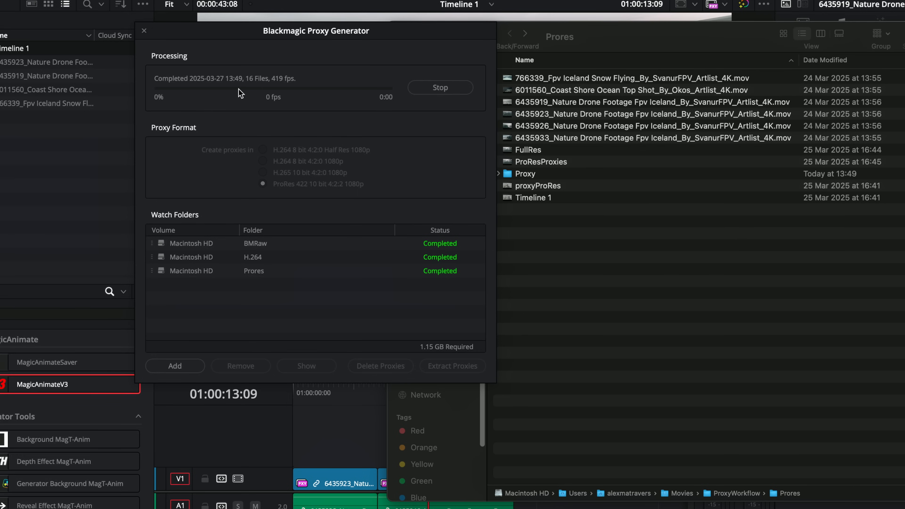
mouse_move(306, 83)
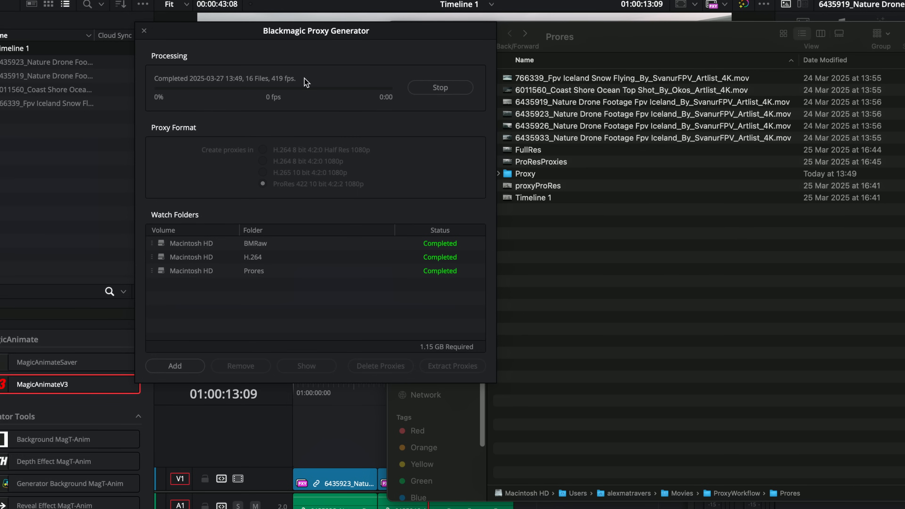
mouse_move(280, 93)
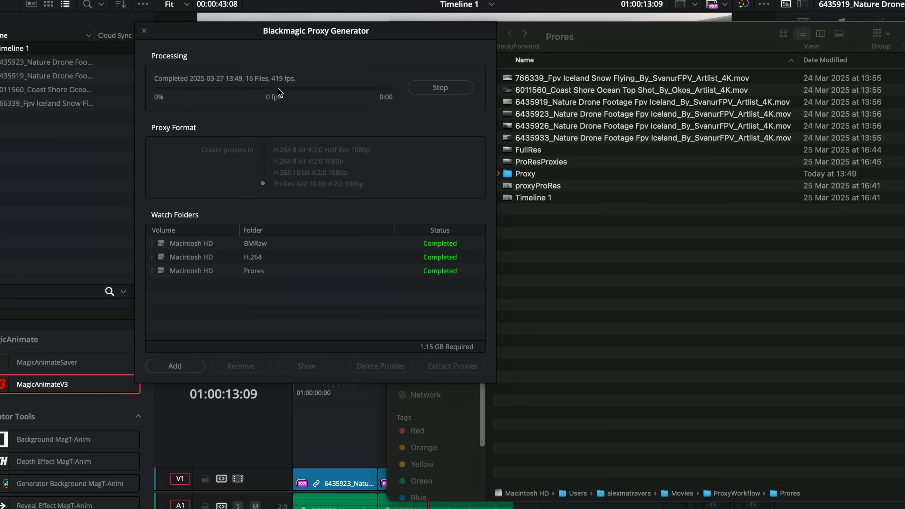
mouse_move(312, 95)
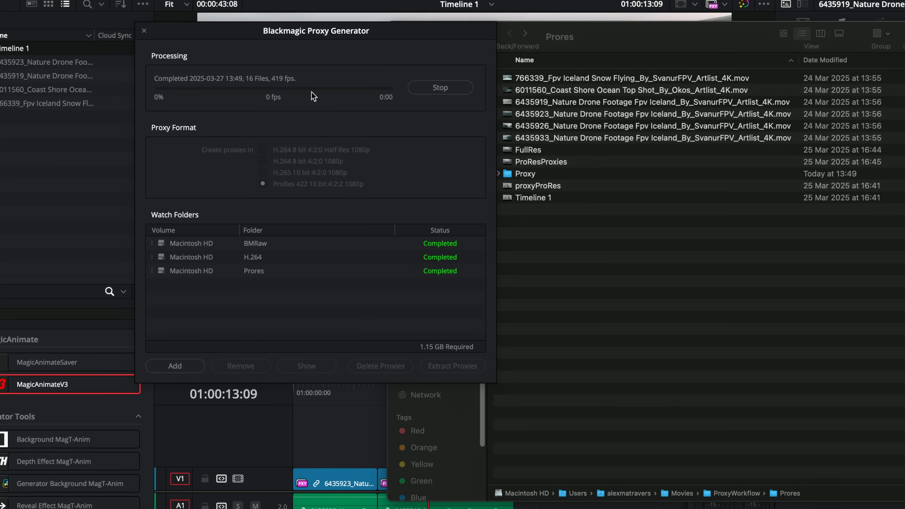
mouse_move(192, 258)
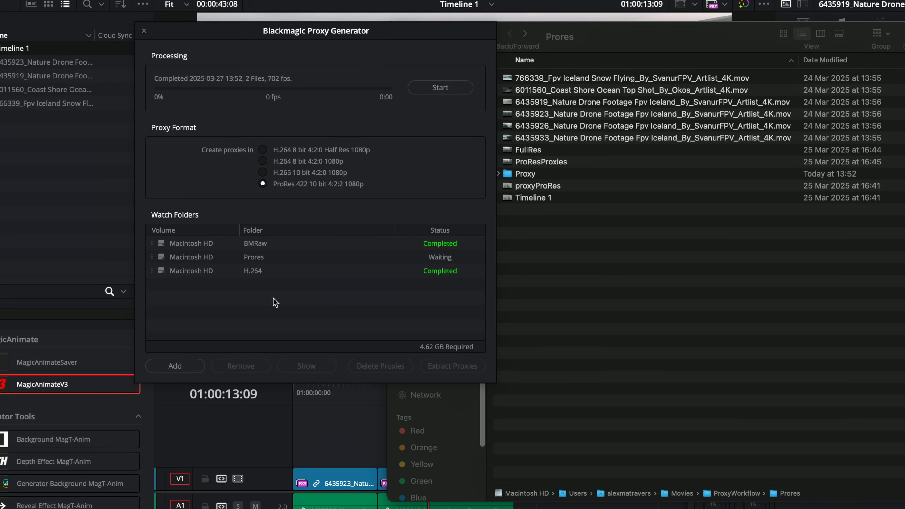
mouse_move(441, 231)
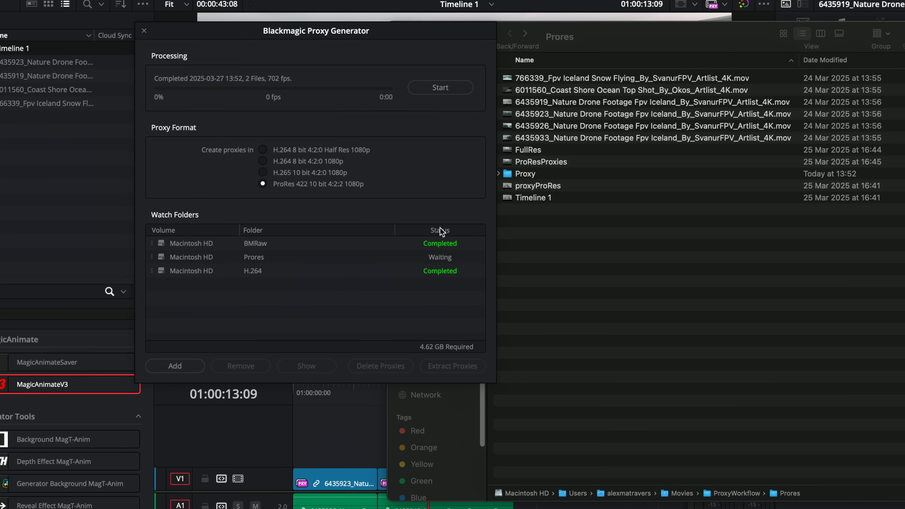
Step: Select the watch folders after the run reports Completed, 2 Files
click(524, 174)
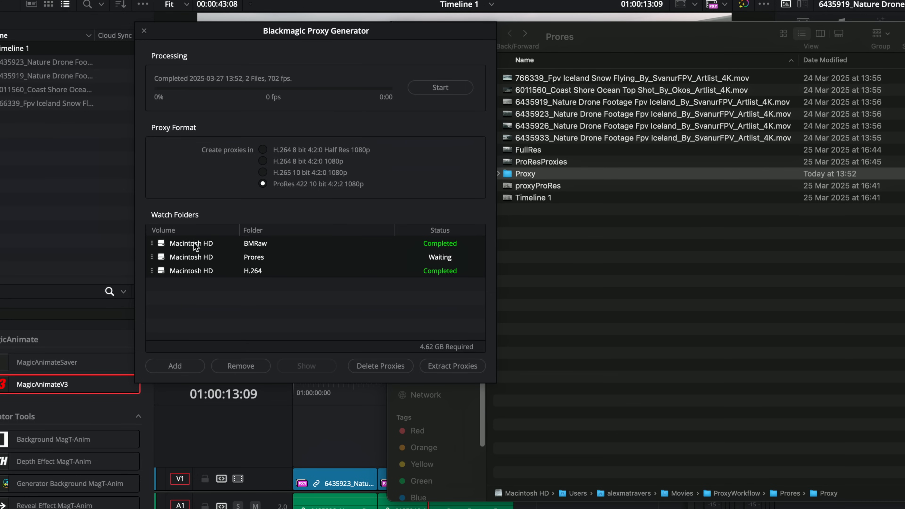
Step: Delete all generated proxy folders and clips, confirming and closing the deletion report
click(380, 366)
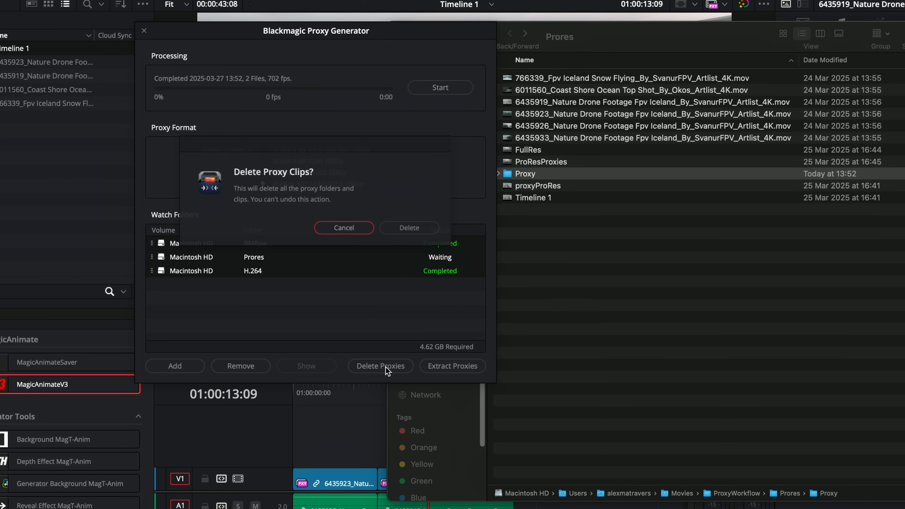
click(408, 227)
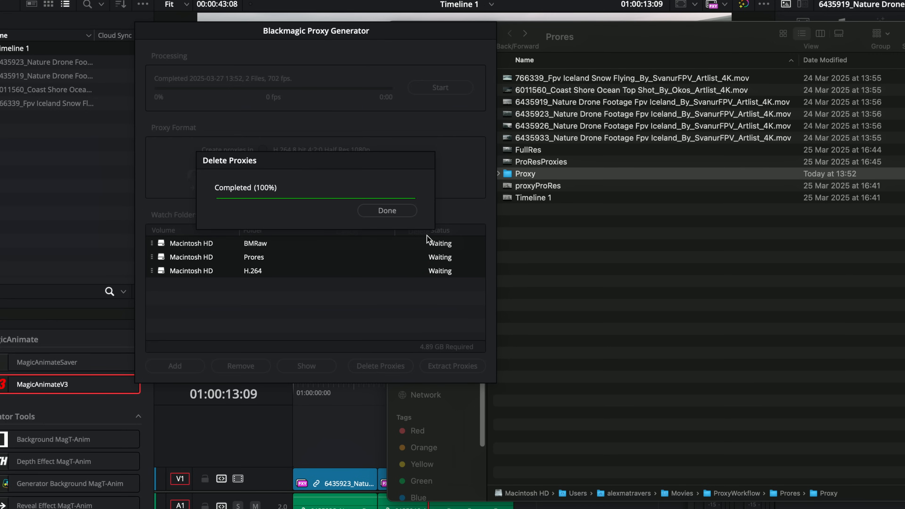
click(387, 210)
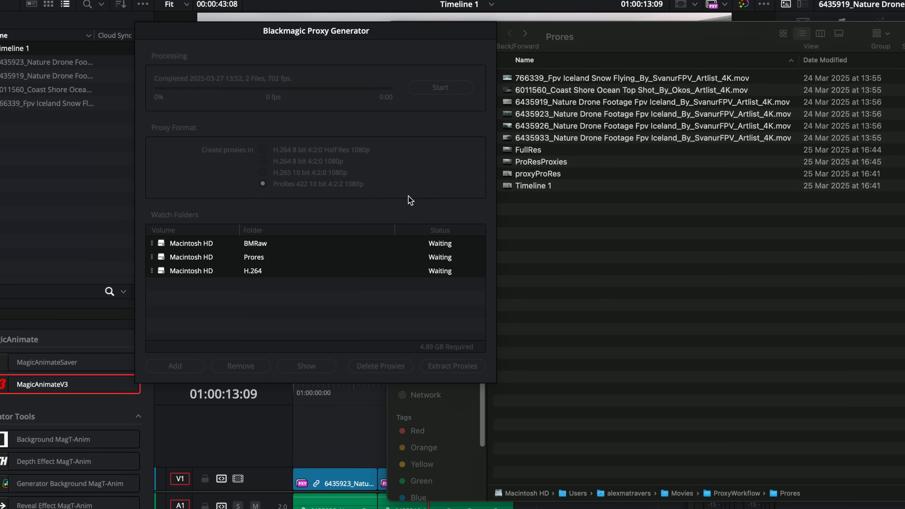